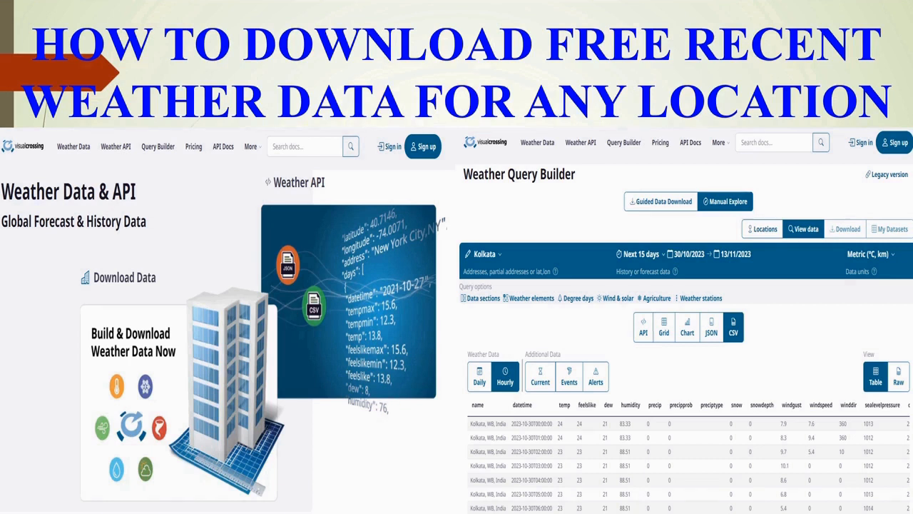
- Go to visualcrossing.com in the browser
text(visualcrossing.com)
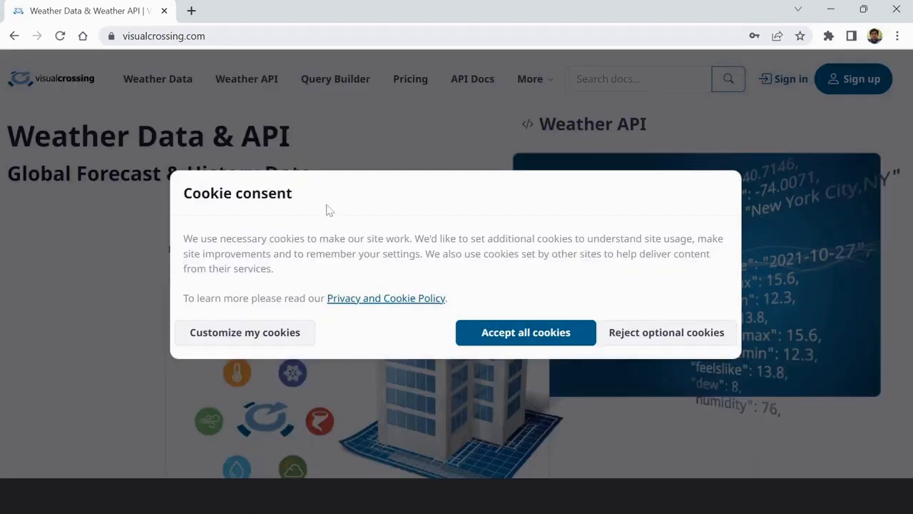
mouse_move(526, 331)
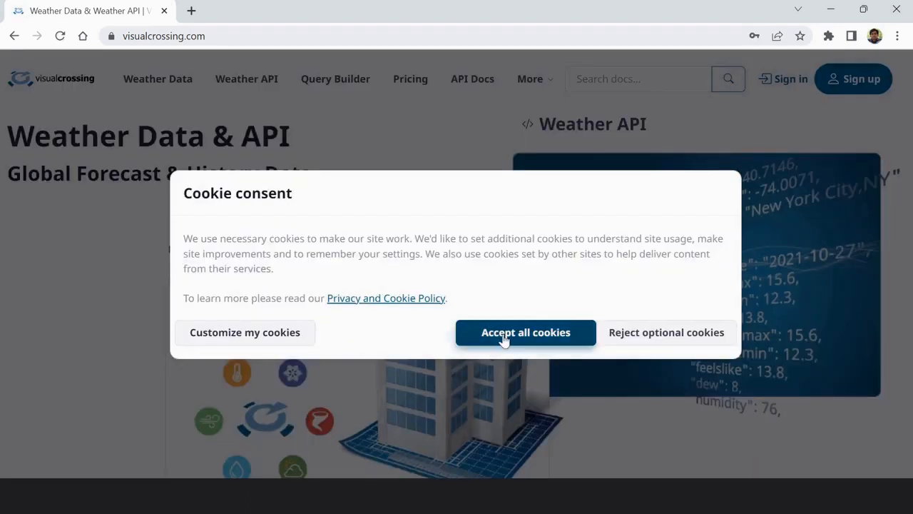
- Accept all cookies, go to Download Data, and dismiss the welcome dialog
click(525, 332)
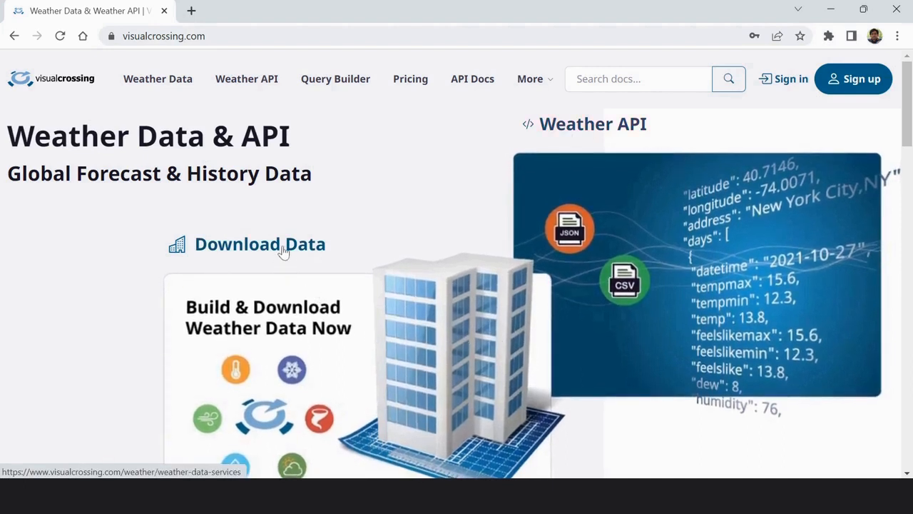
click(260, 244)
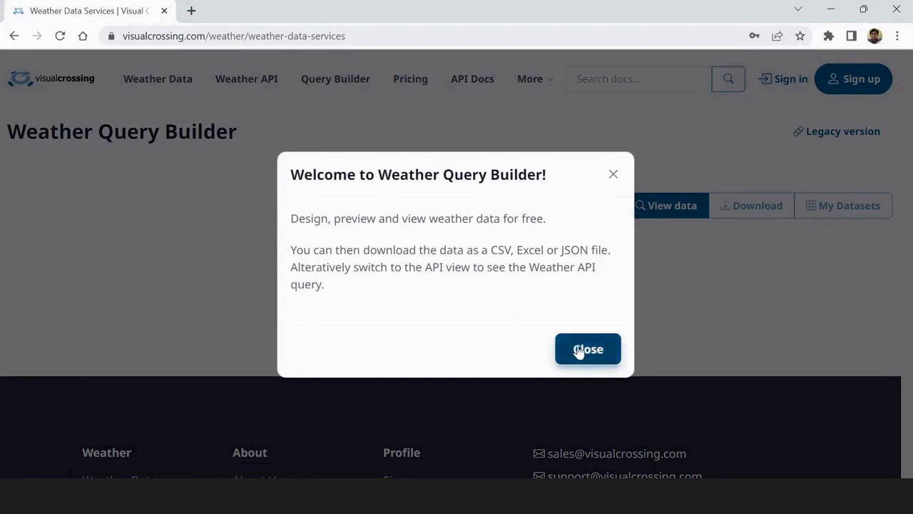
click(588, 349)
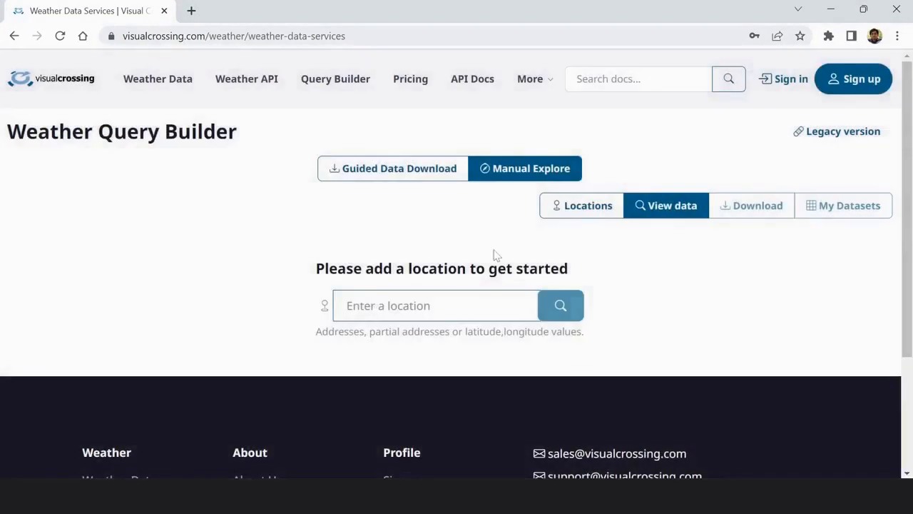
click(435, 305)
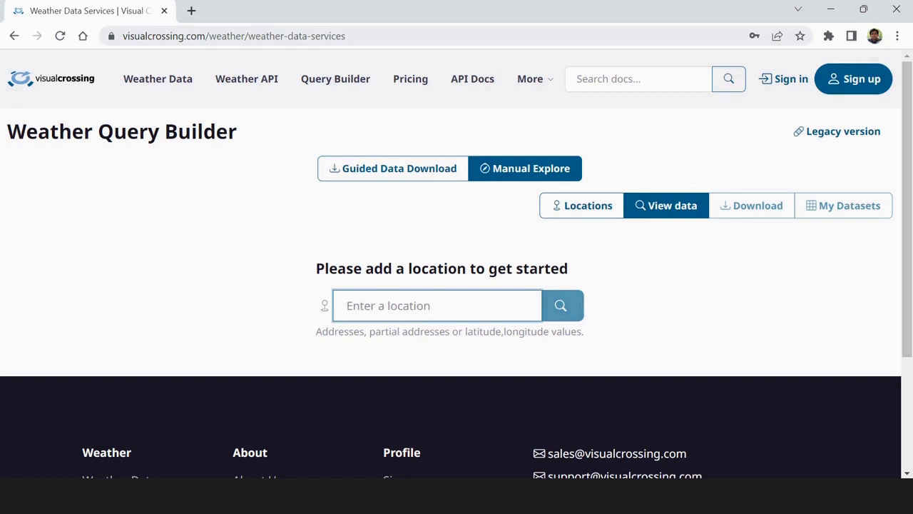
- Search for 'Alipore' as the location and scroll down to the data grid
text(A)
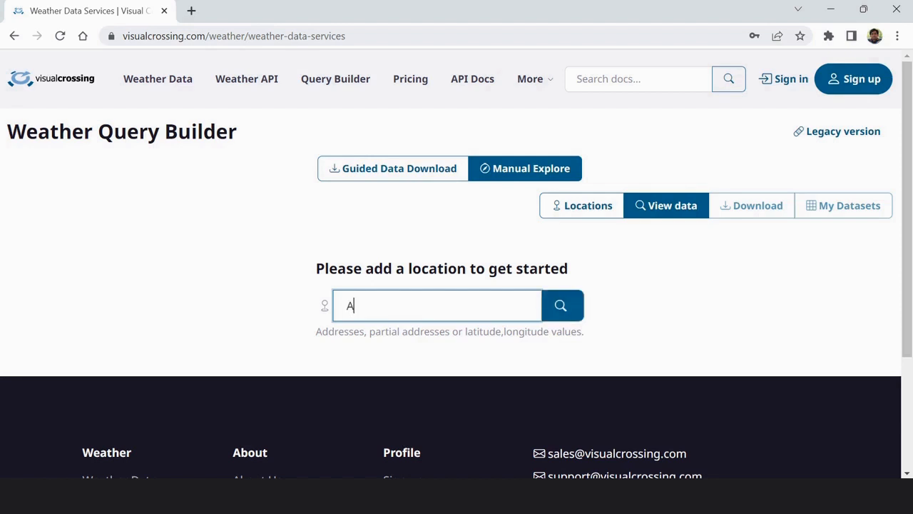
text(lipo)
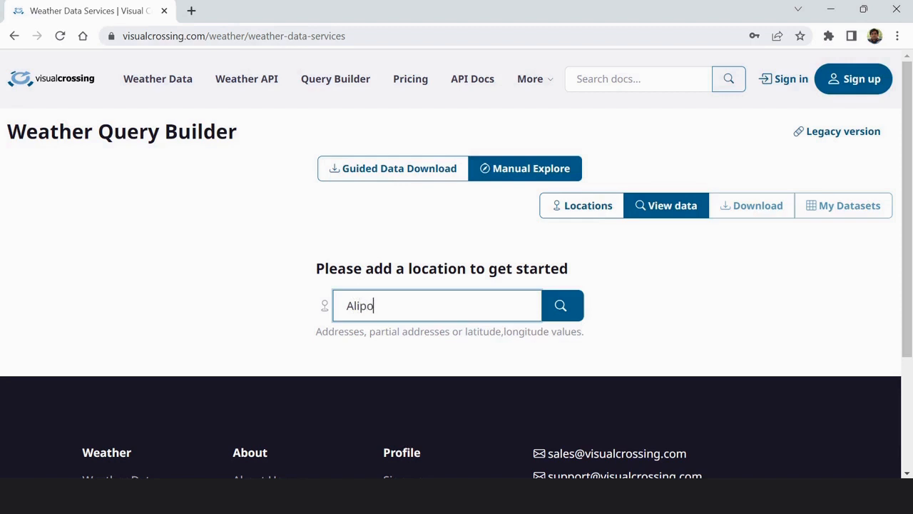
text(re)
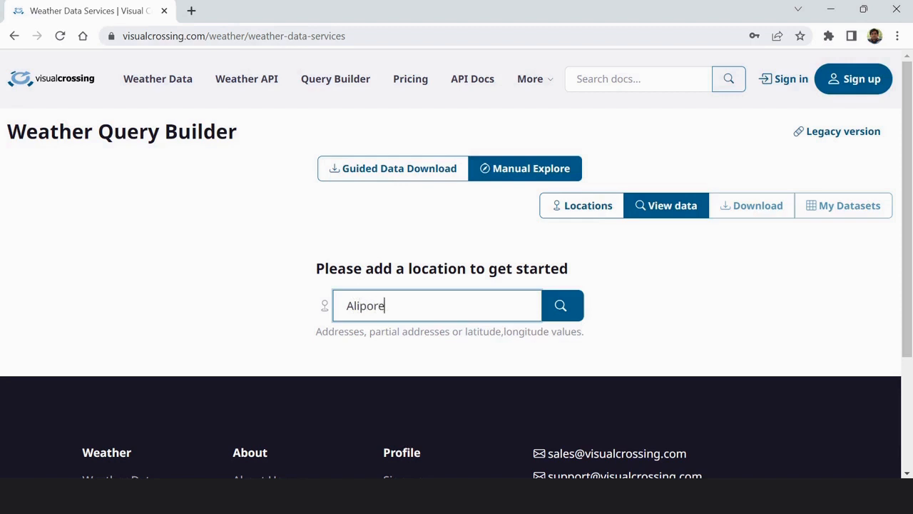
click(561, 305)
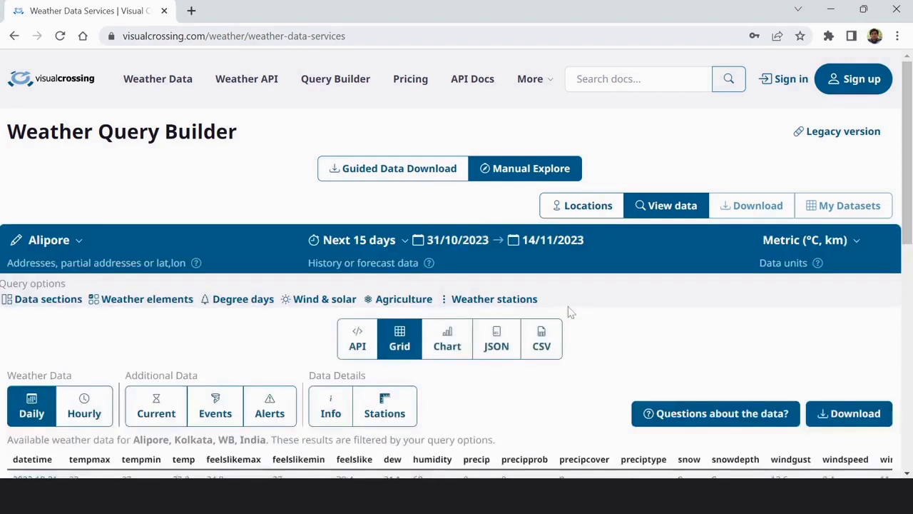
scroll(down, 3)
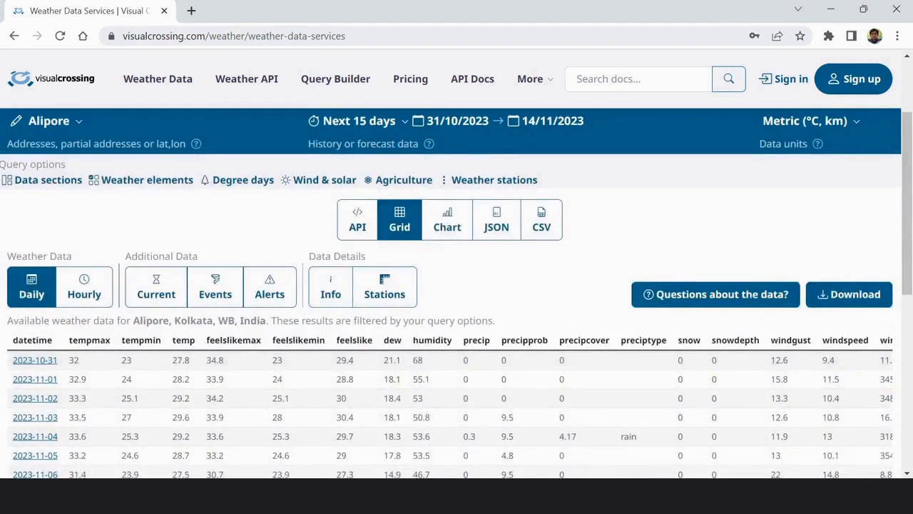
mouse_move(475, 364)
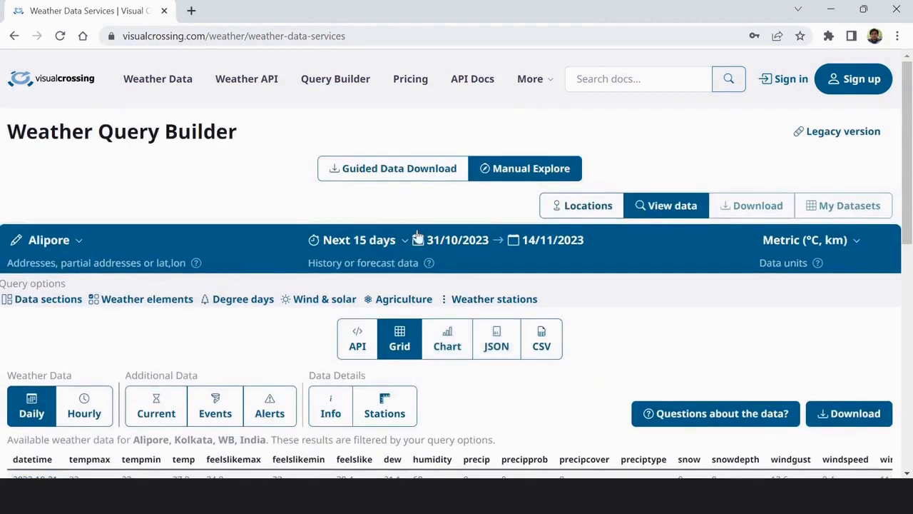
mouse_move(398, 286)
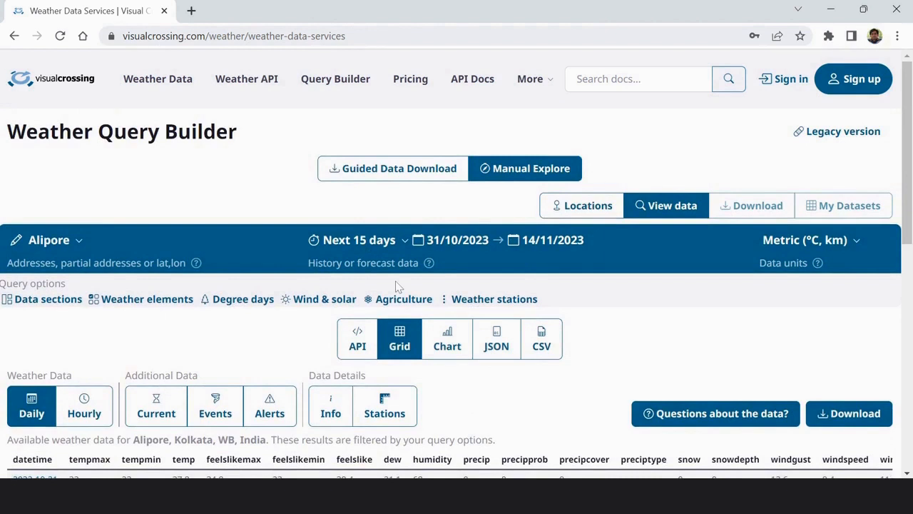
mouse_move(443, 257)
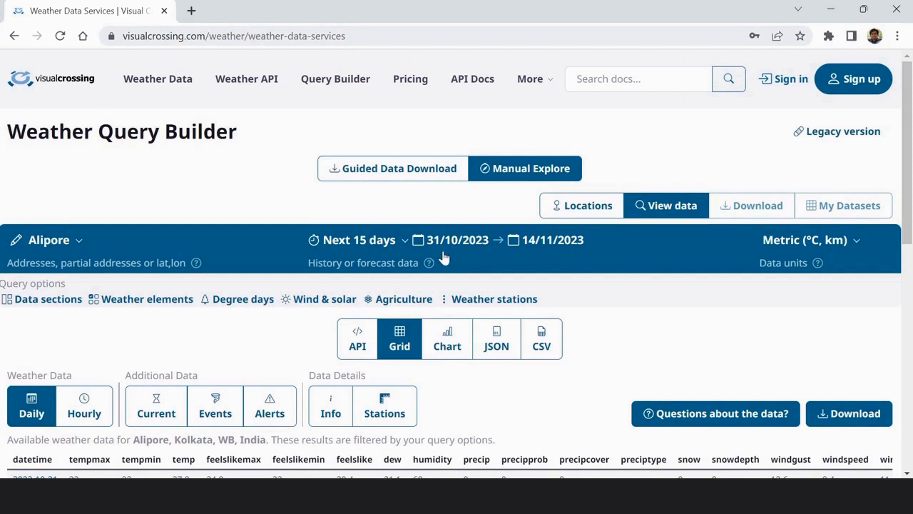
- Pick 1 September 2023 as the start date and 30 September 2023 as the end date
click(457, 240)
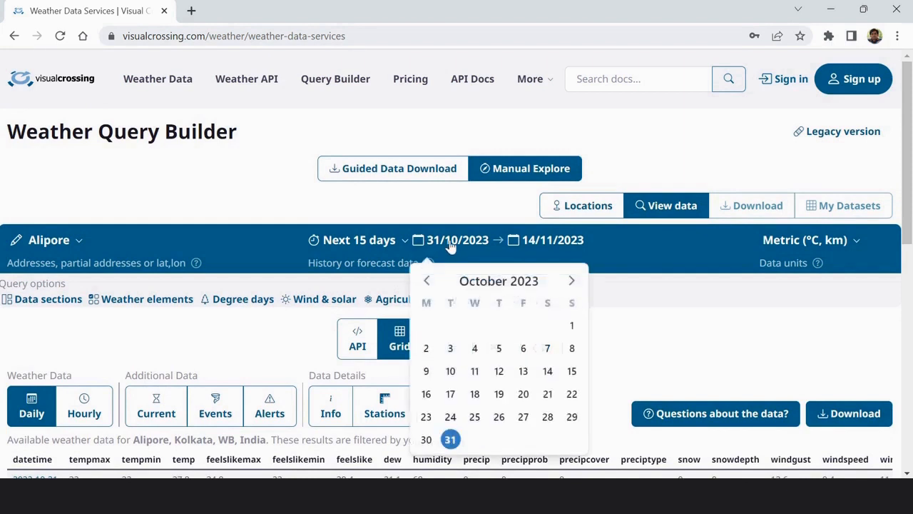
click(426, 281)
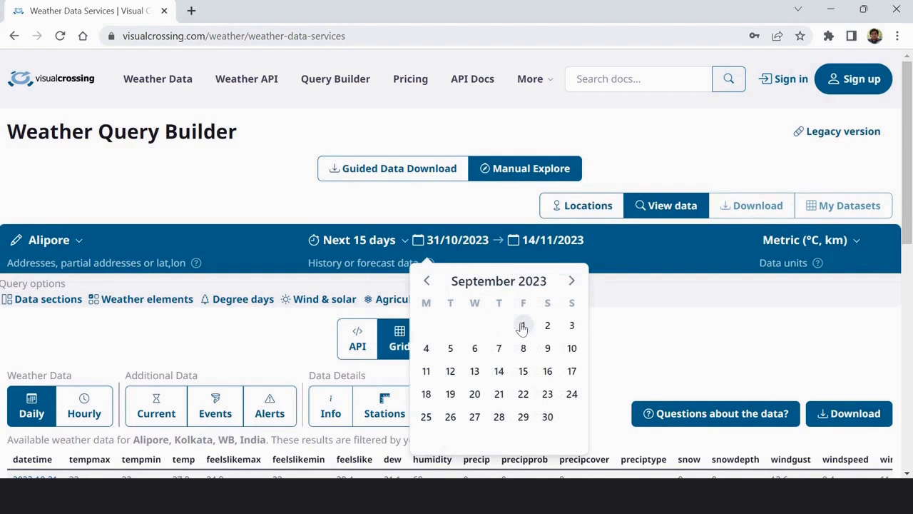
click(523, 326)
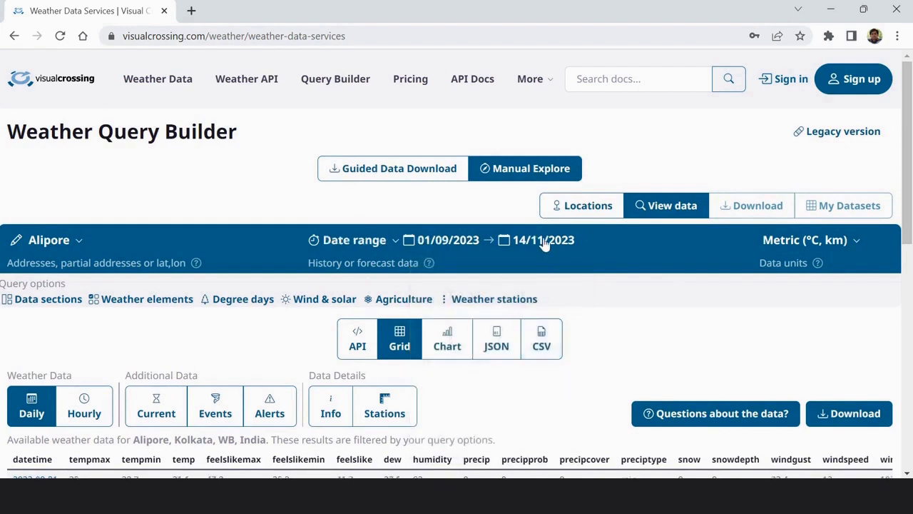
click(544, 240)
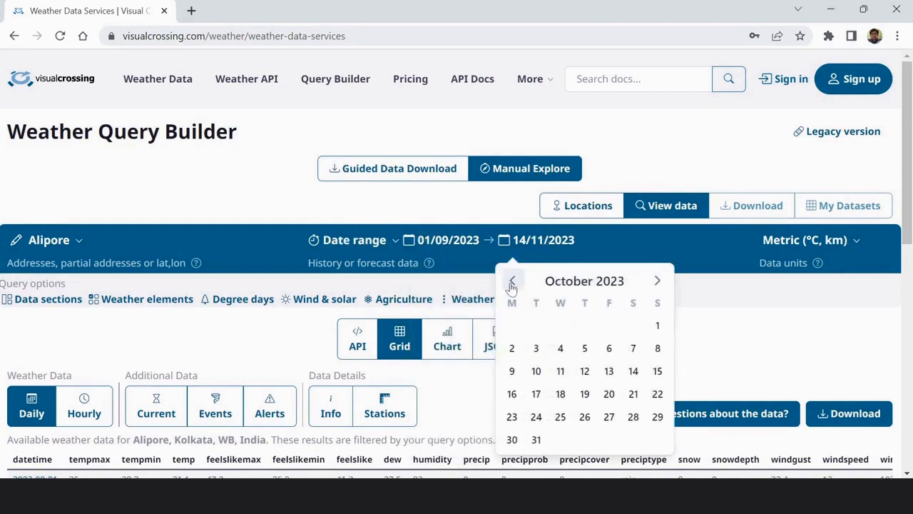
click(511, 280)
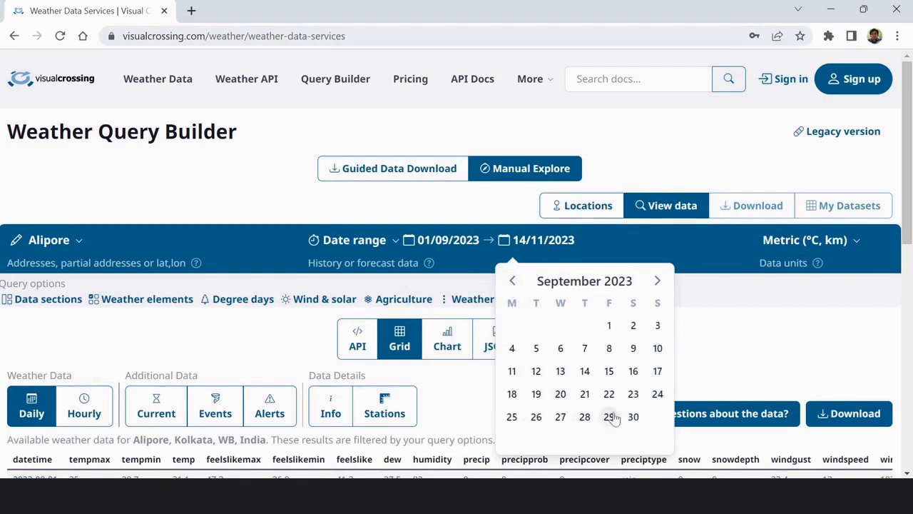
mouse_move(632, 415)
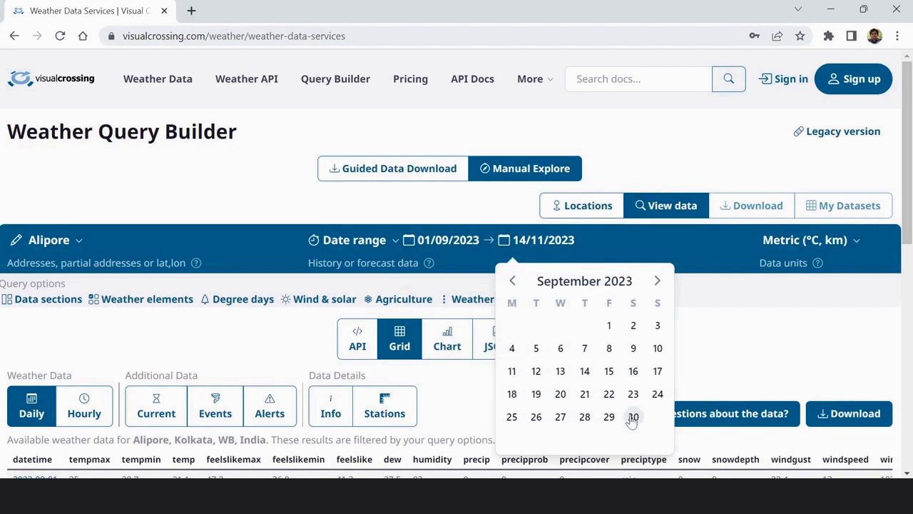
click(633, 417)
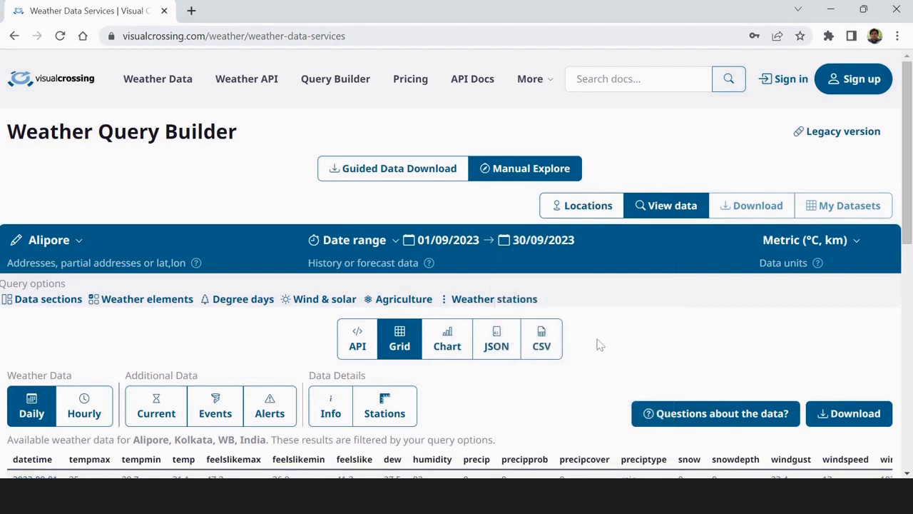
- Switch the Weather Data grid to Hourly values
scroll(down, 3)
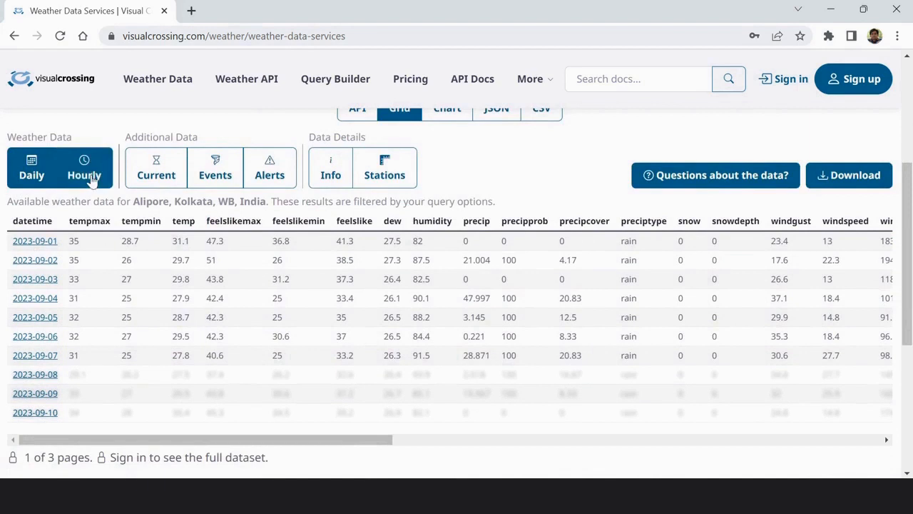
click(84, 168)
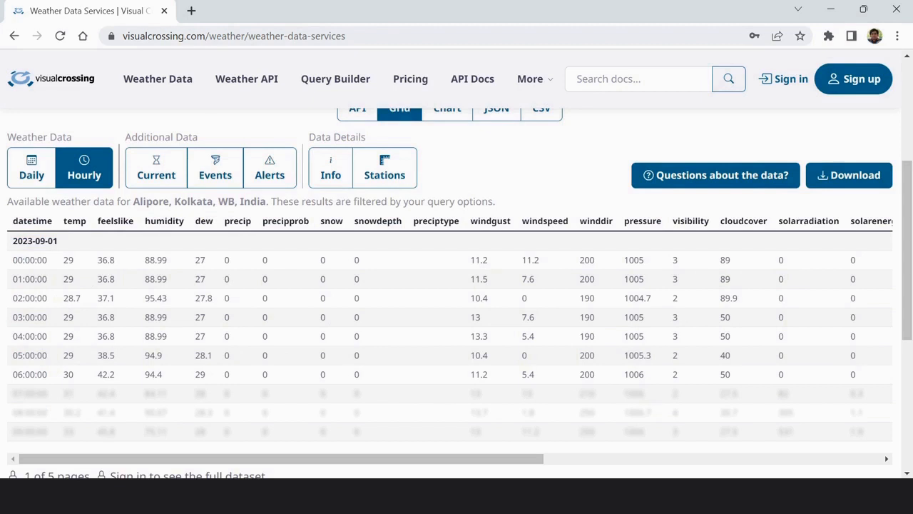
mouse_move(230, 355)
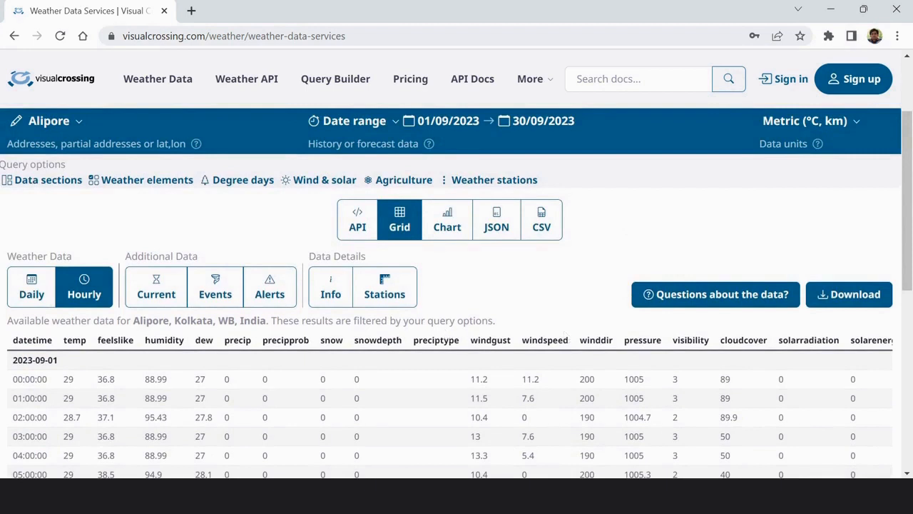
- Scroll down through Alipore's hourly September grid preview
scroll(down, 3)
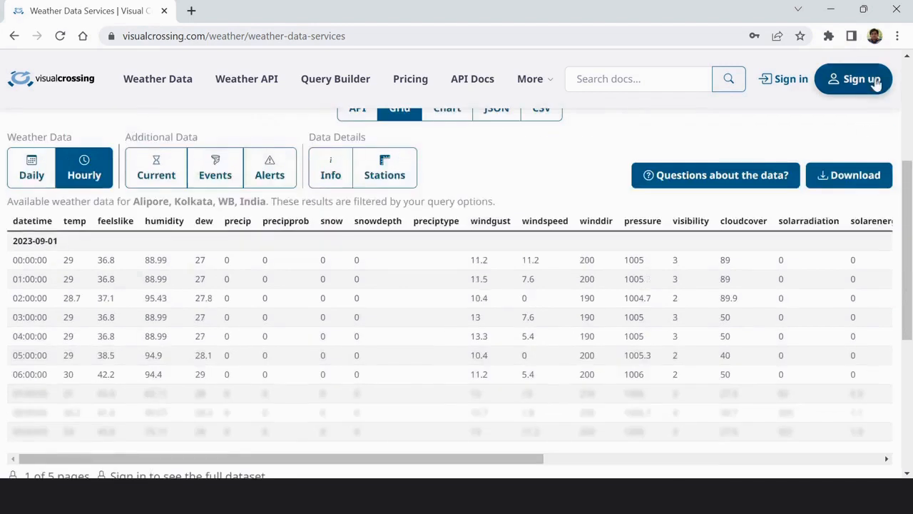
mouse_move(855, 110)
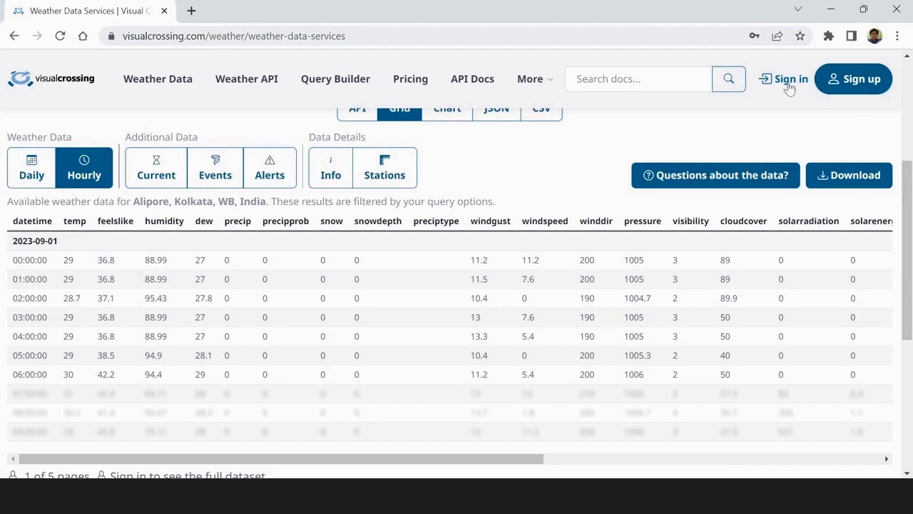
mouse_move(576, 387)
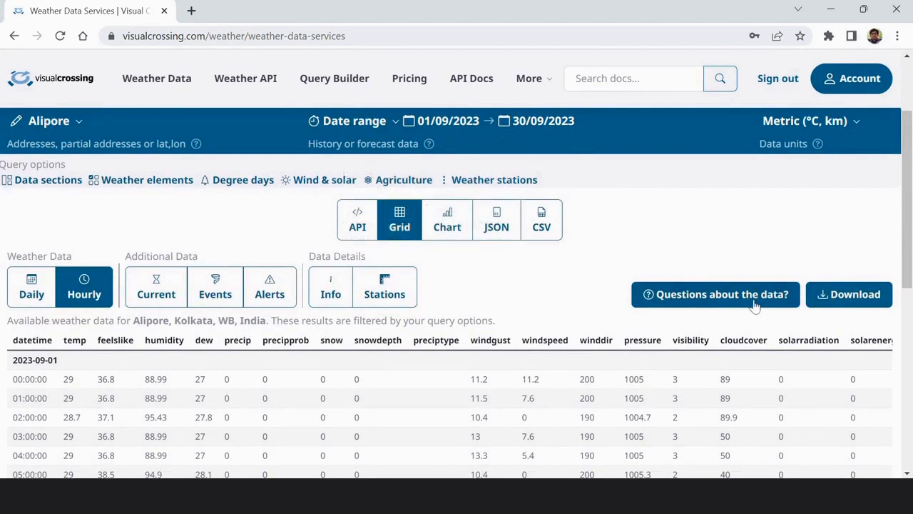
- Choose Excel as output content type and Hourly as output section, then confirm
click(848, 294)
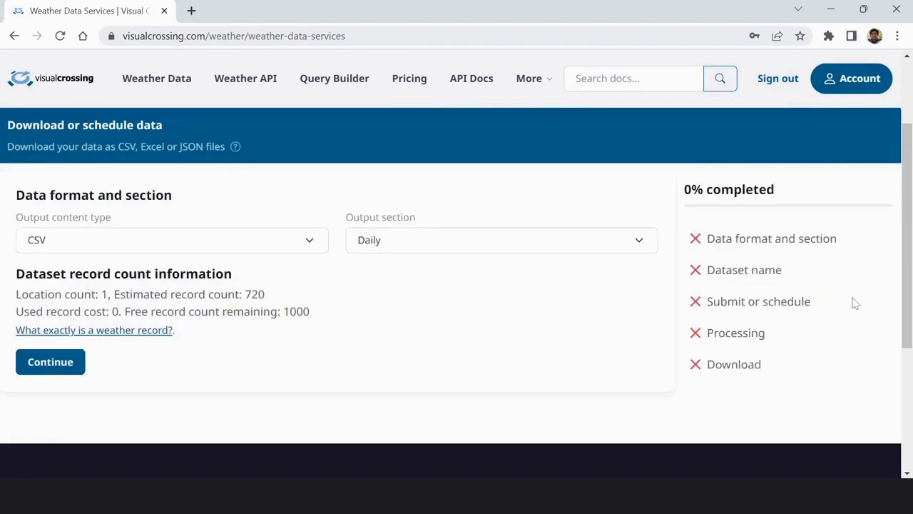
mouse_move(125, 228)
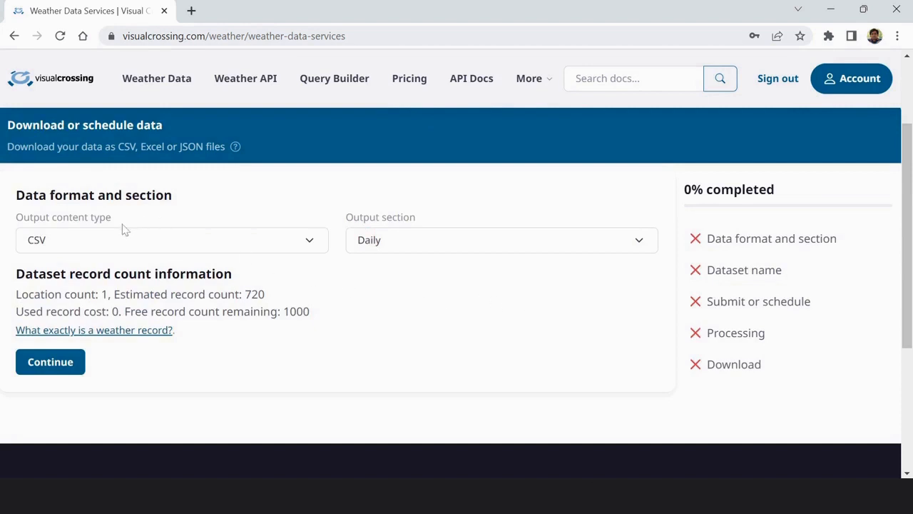
click(171, 240)
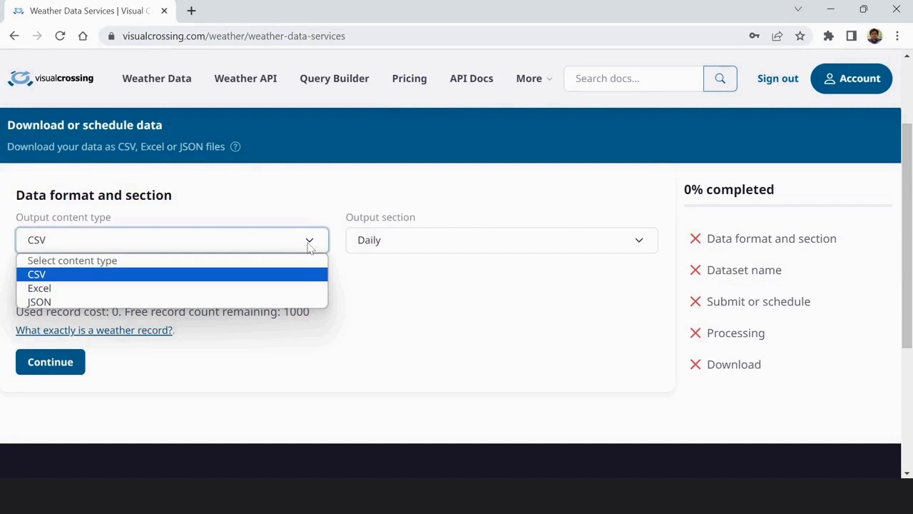
mouse_move(305, 288)
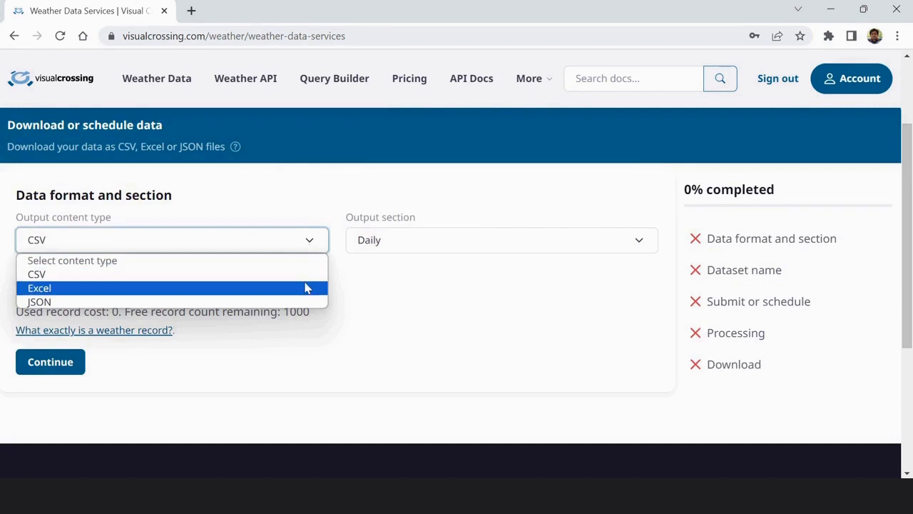
click(39, 287)
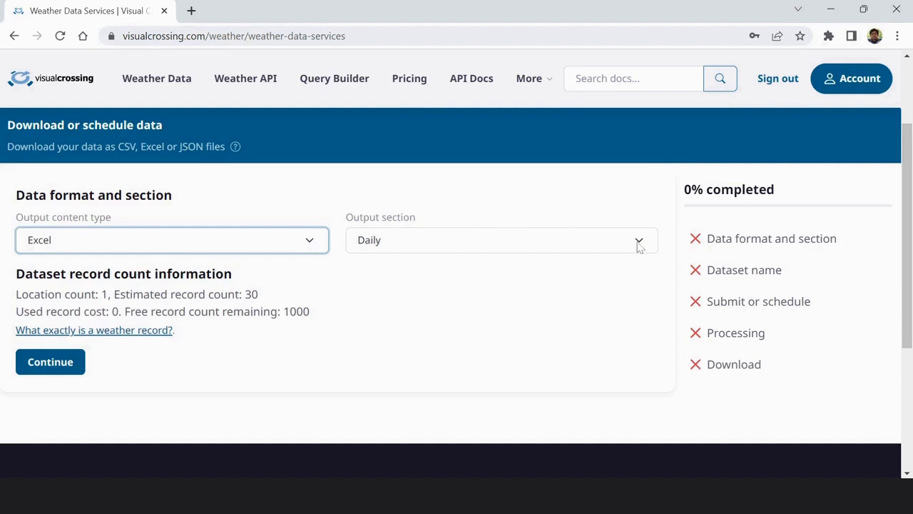
click(500, 240)
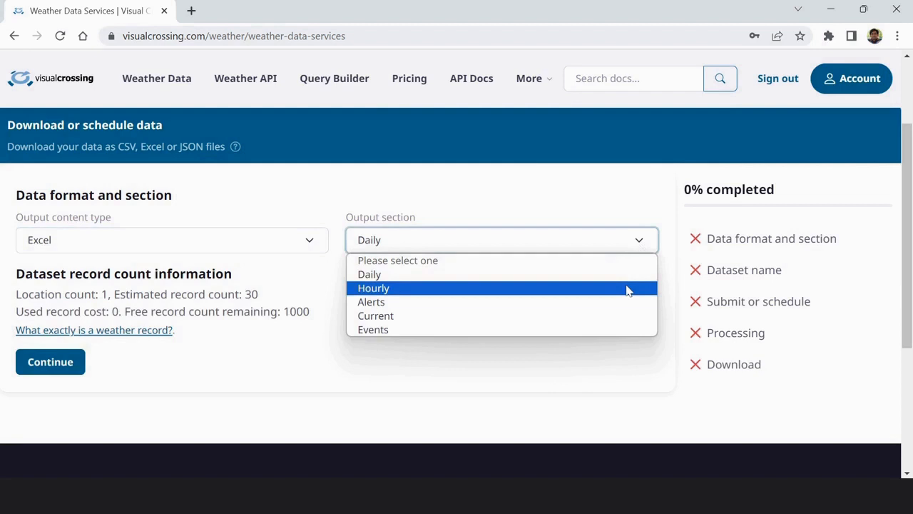
click(373, 287)
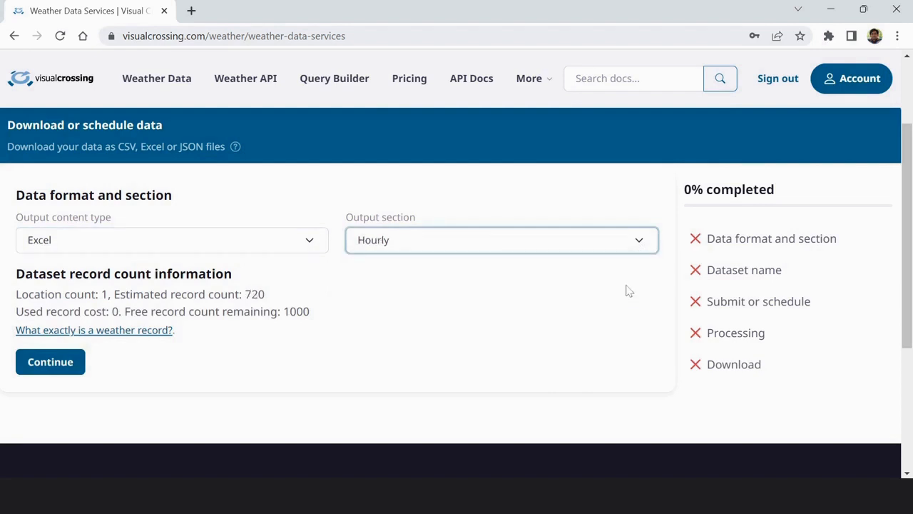
mouse_move(249, 372)
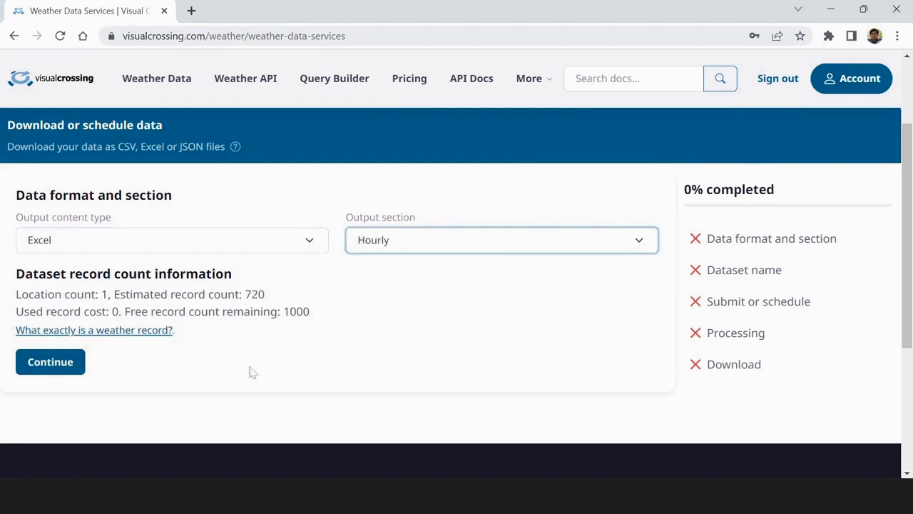
click(50, 362)
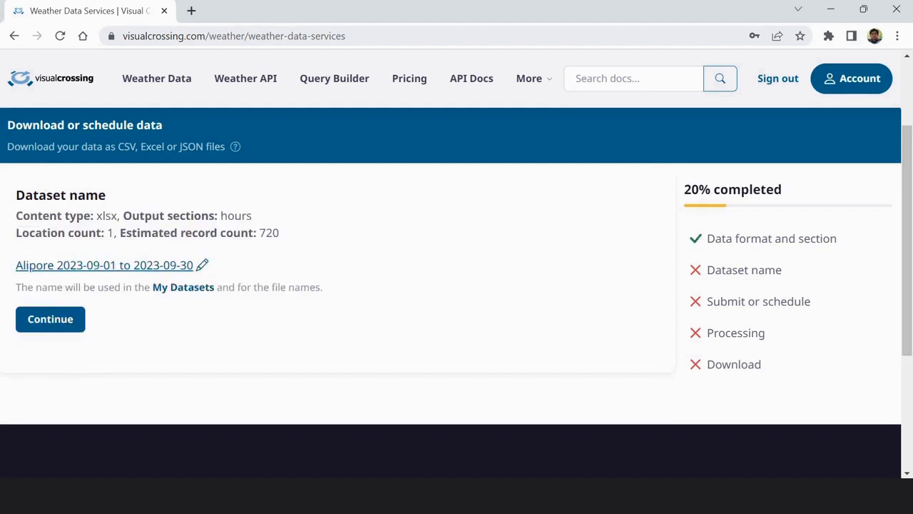
mouse_move(144, 258)
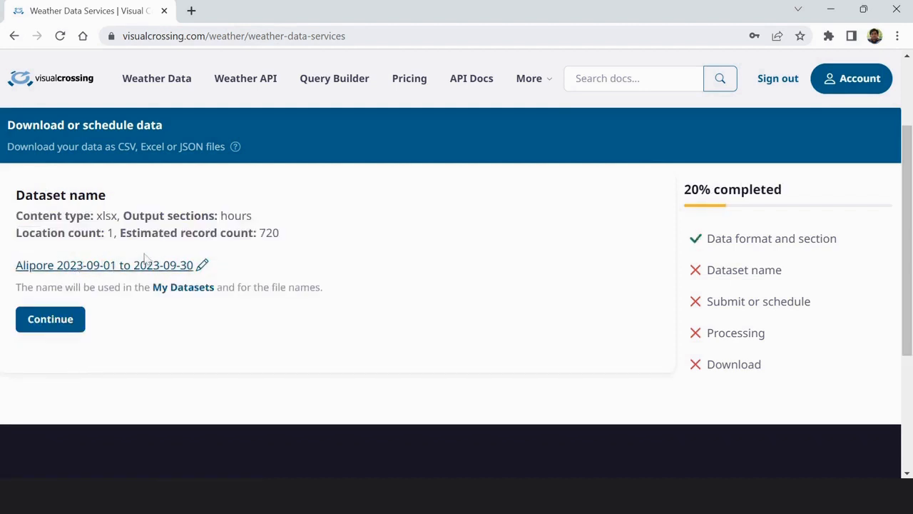
mouse_move(50, 319)
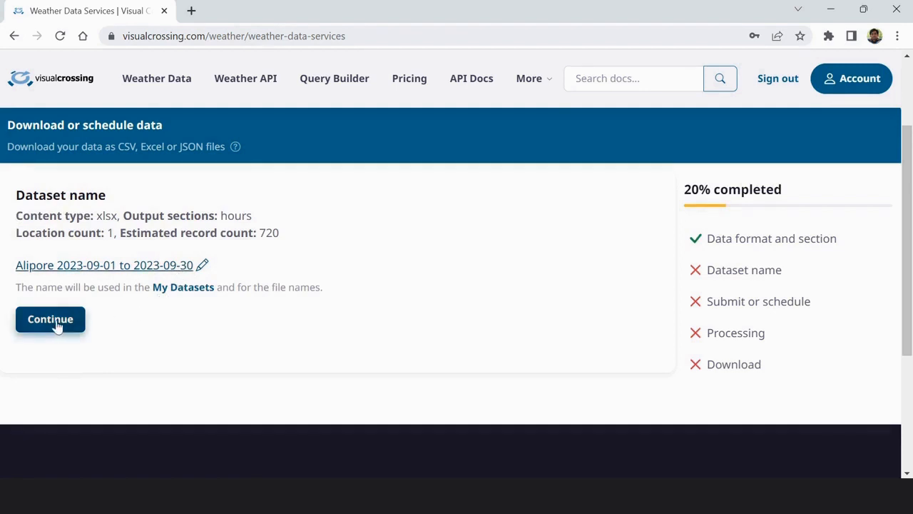
- Keep the default Alipore dataset name and run the query
click(50, 319)
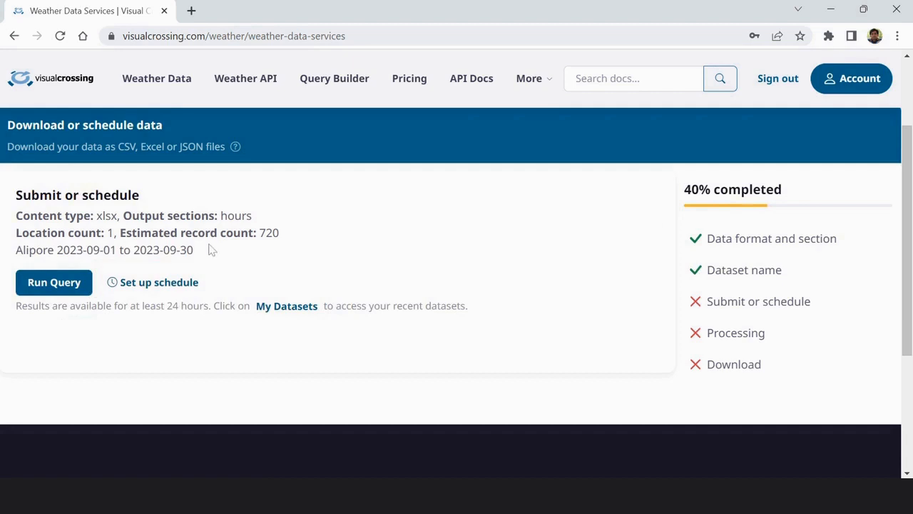
mouse_move(241, 285)
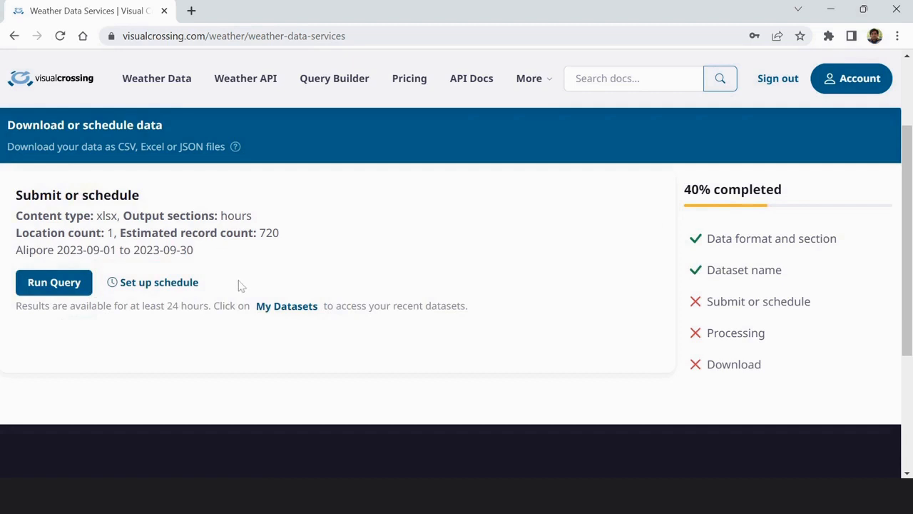
scroll(down, 3)
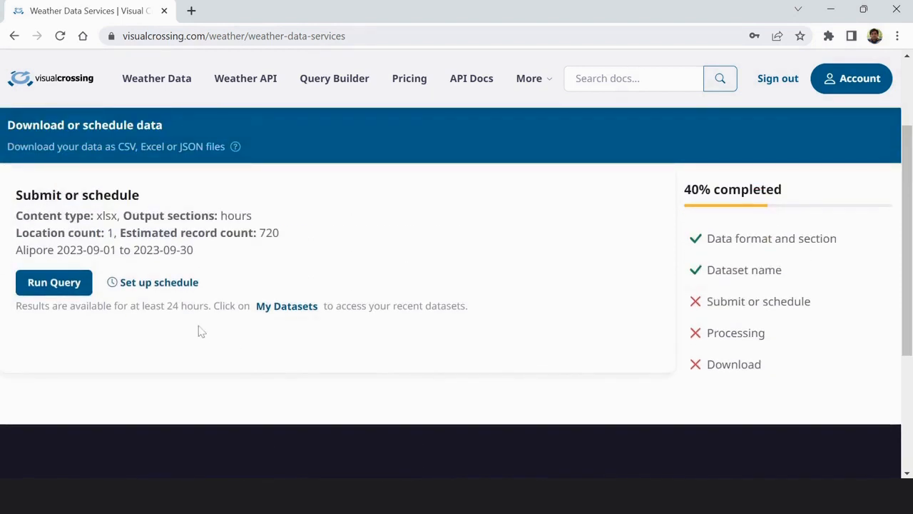
mouse_move(107, 285)
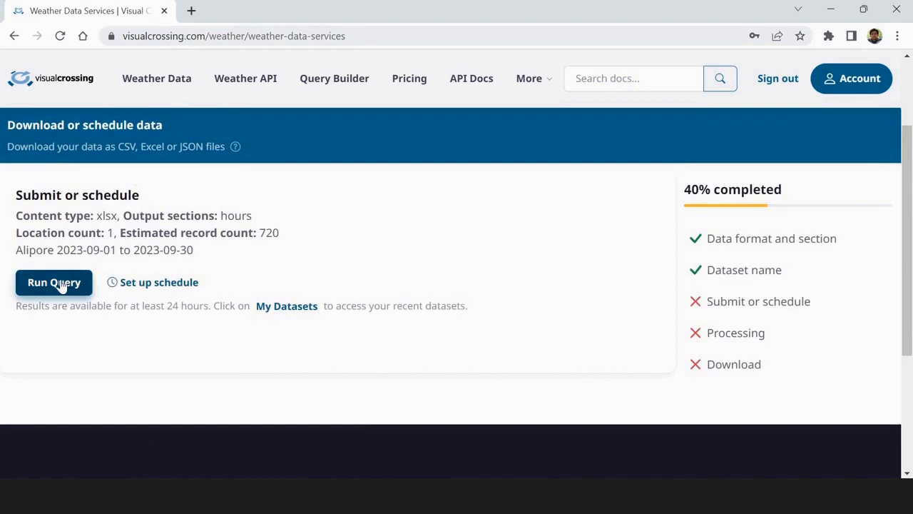
click(53, 282)
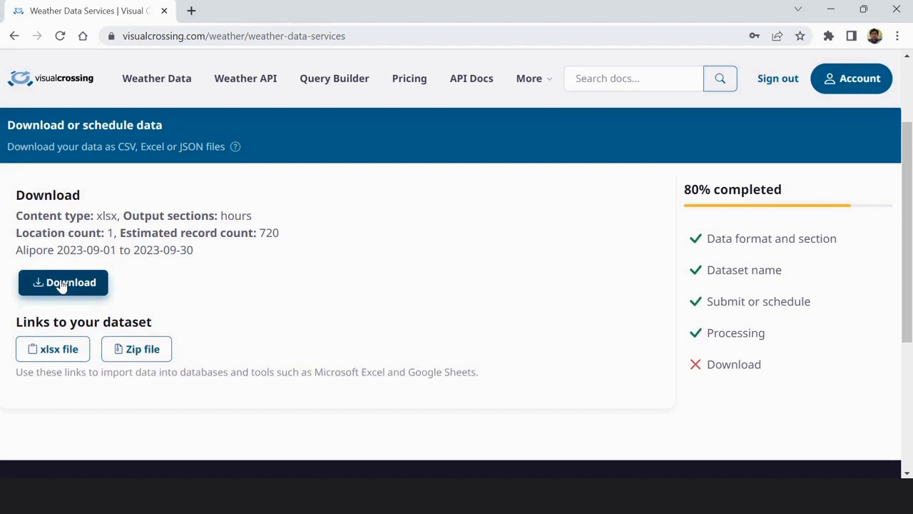
mouse_move(146, 288)
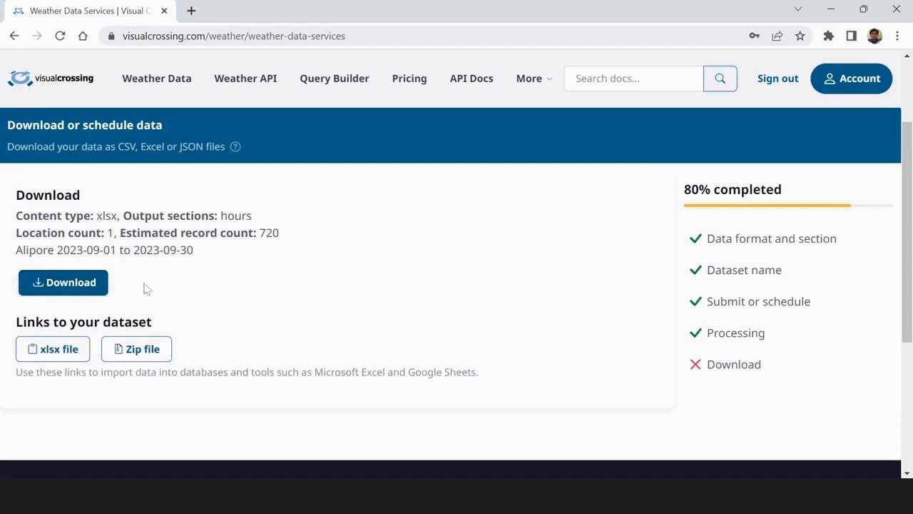
mouse_move(147, 300)
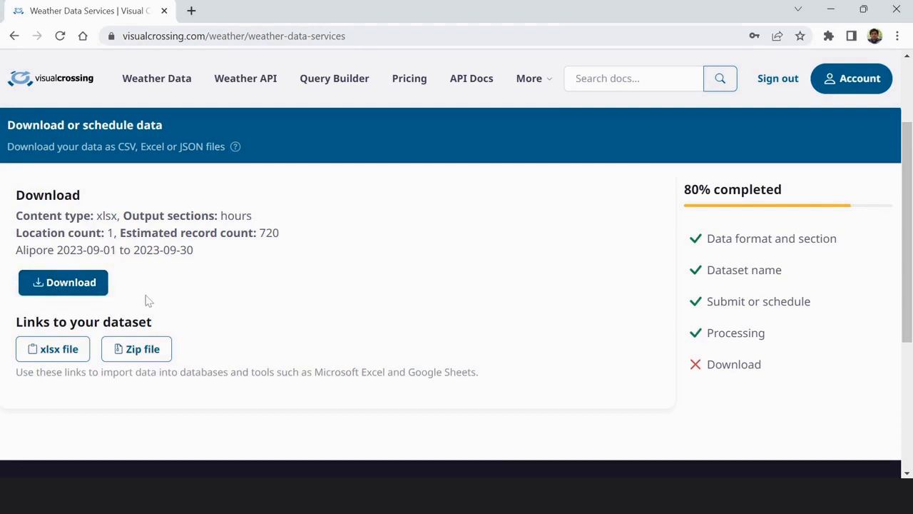
- Download the Alipore xlsx file and open it from the downloads list
click(63, 282)
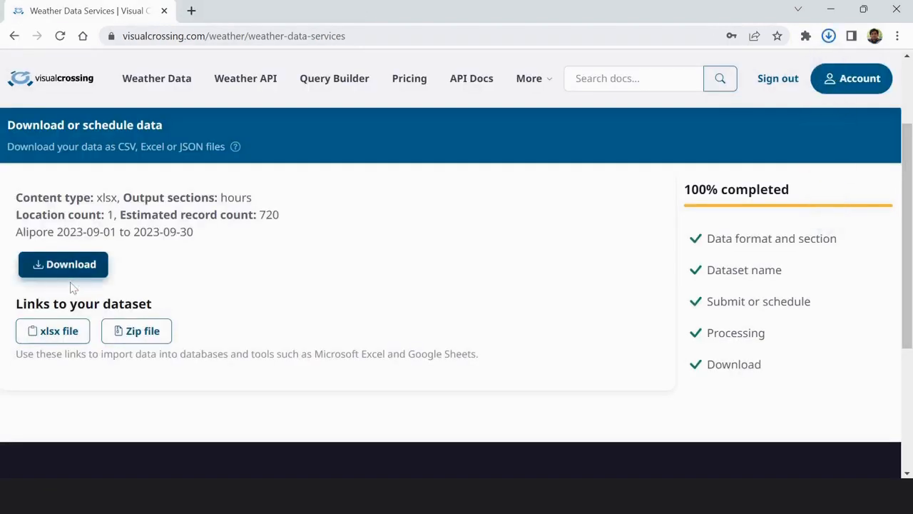
click(62, 264)
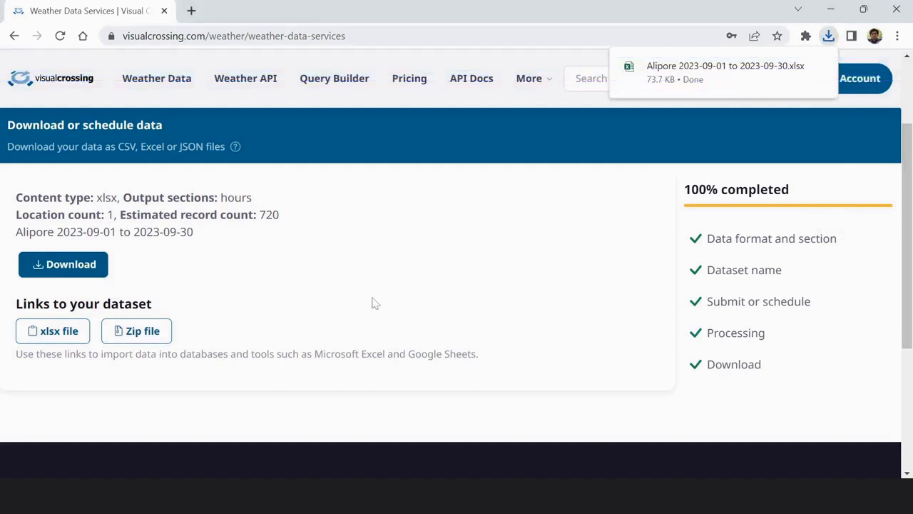
mouse_move(711, 69)
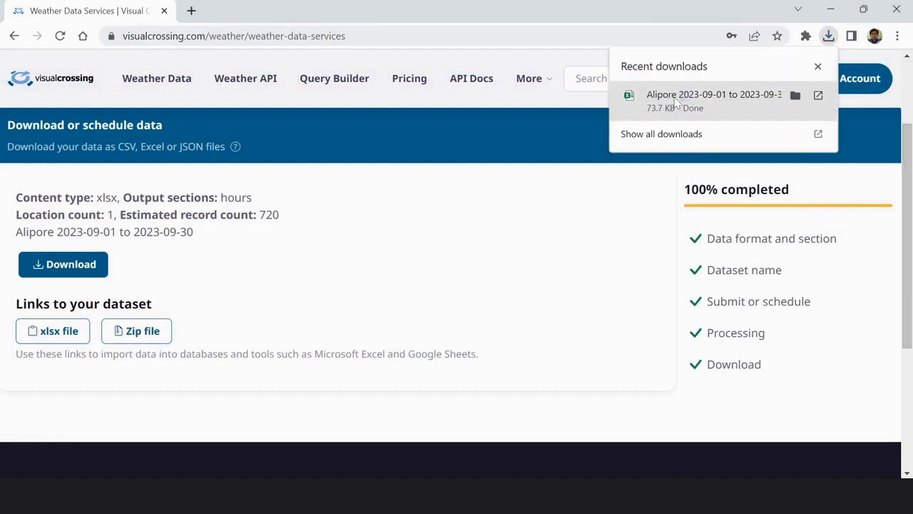
click(713, 94)
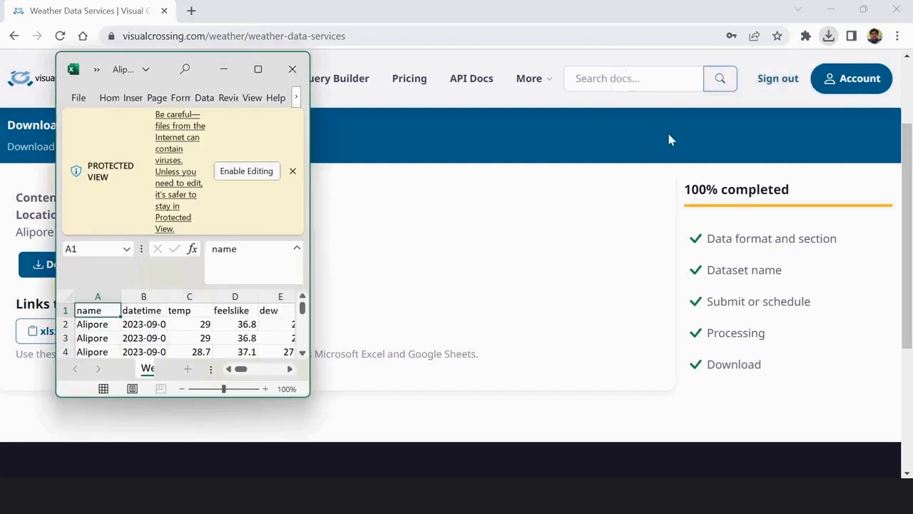
- Maximize the workbook, enable editing, and inspect the datetime values in column B
click(257, 68)
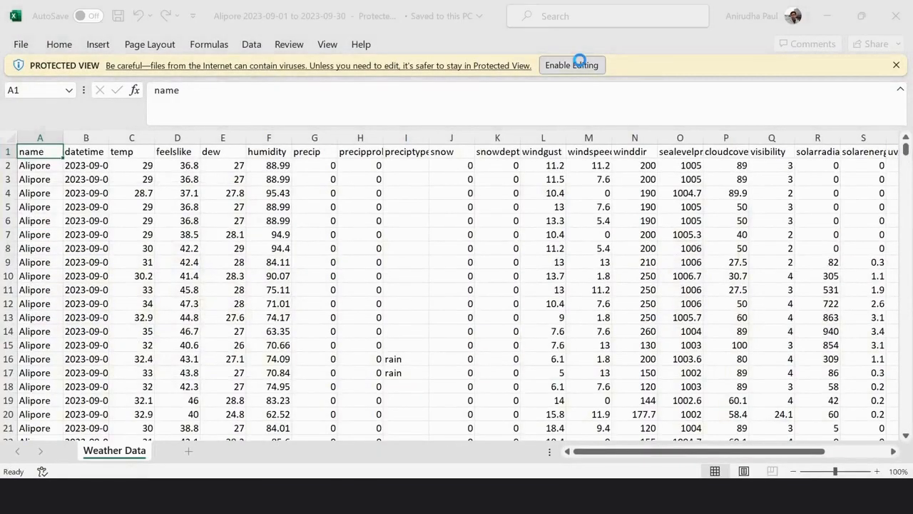
click(572, 64)
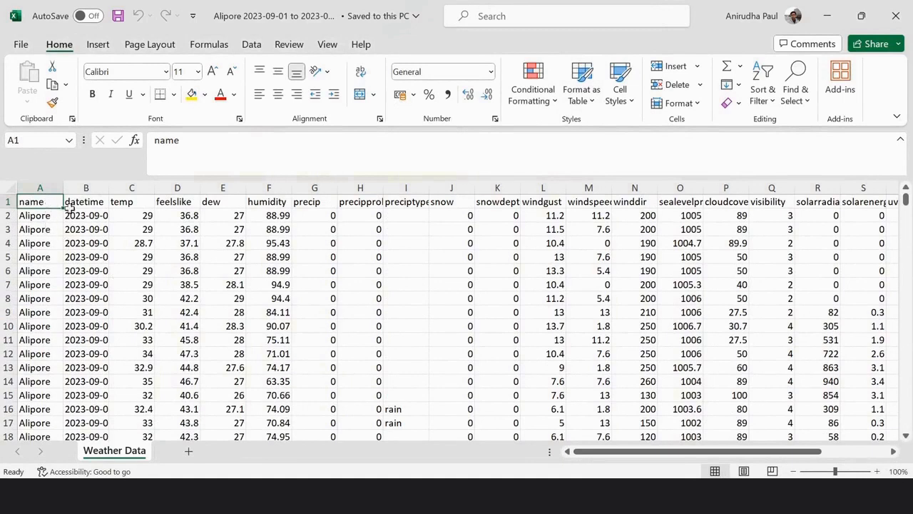
click(86, 201)
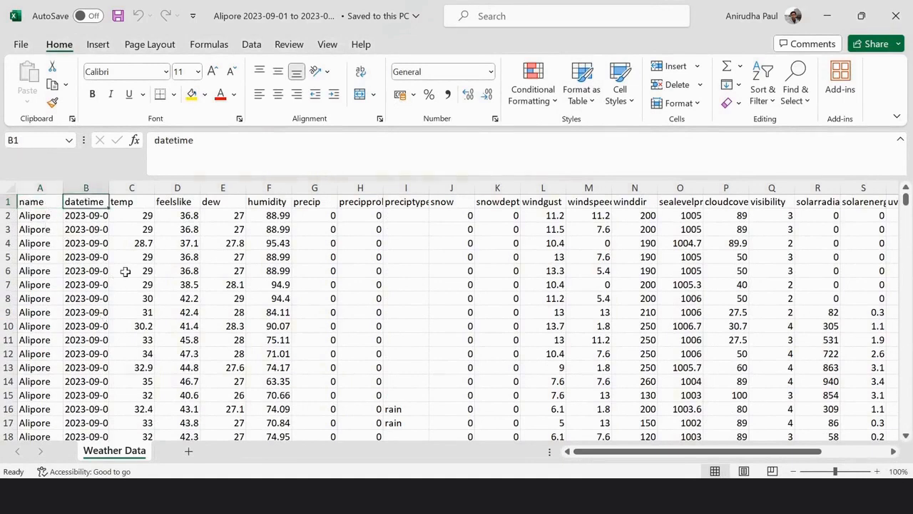
click(131, 187)
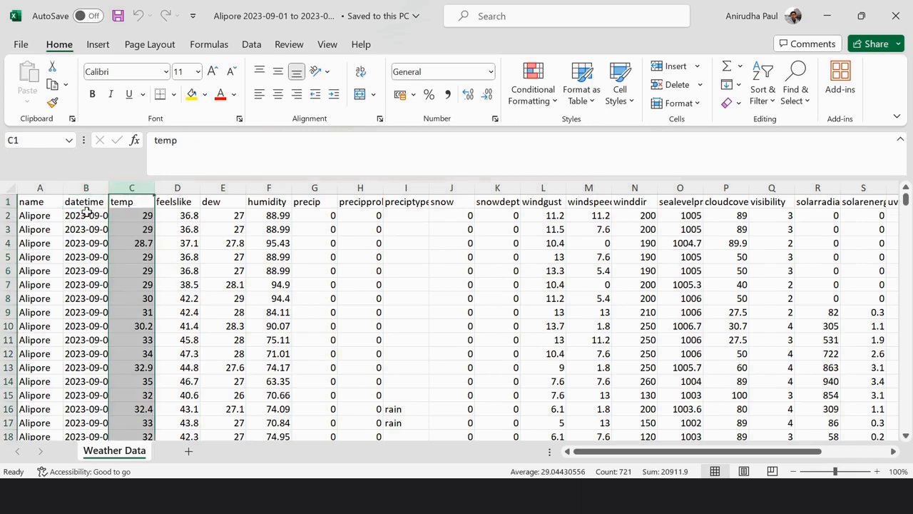
click(85, 214)
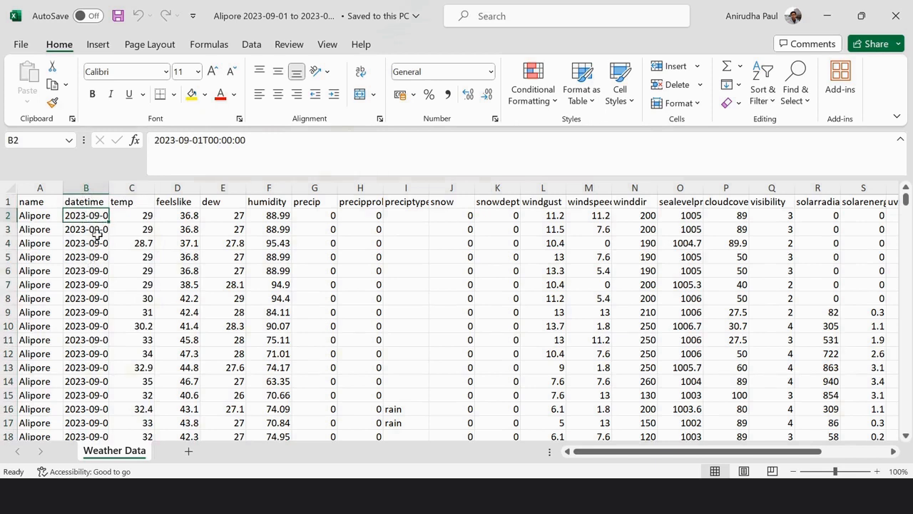
click(85, 242)
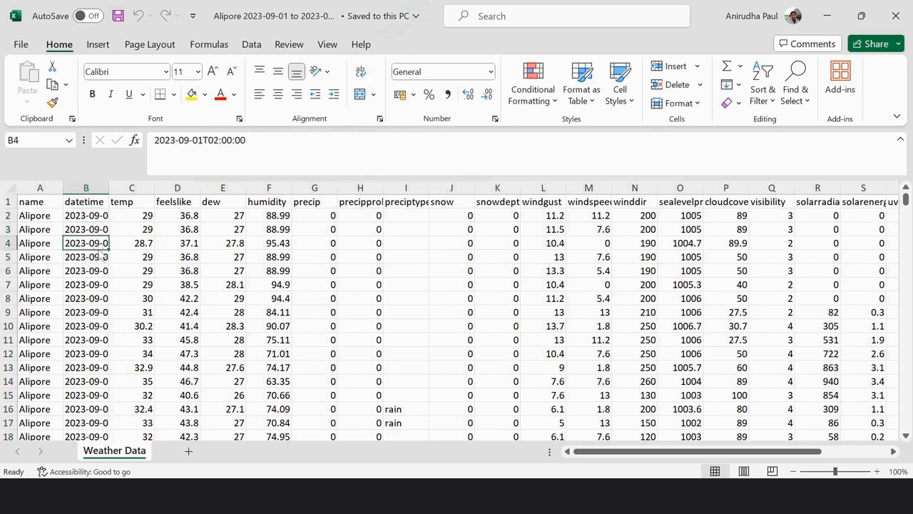
click(86, 270)
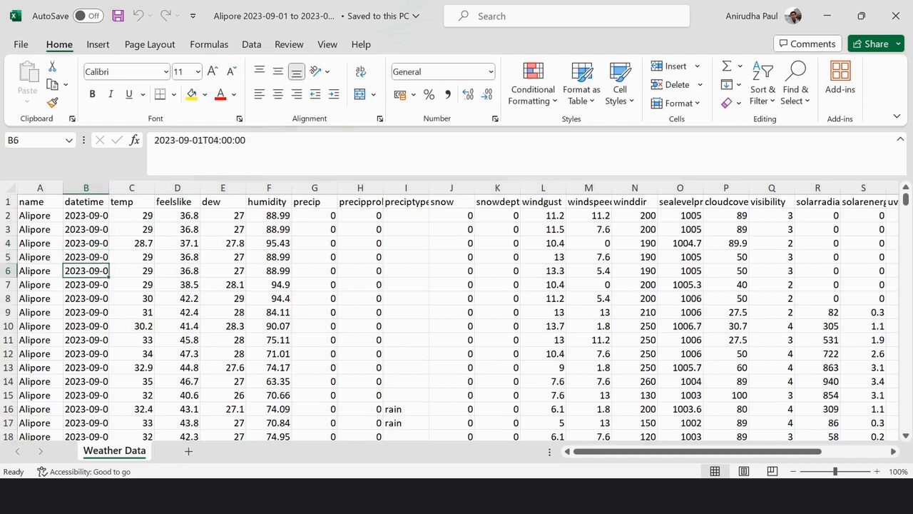
click(85, 229)
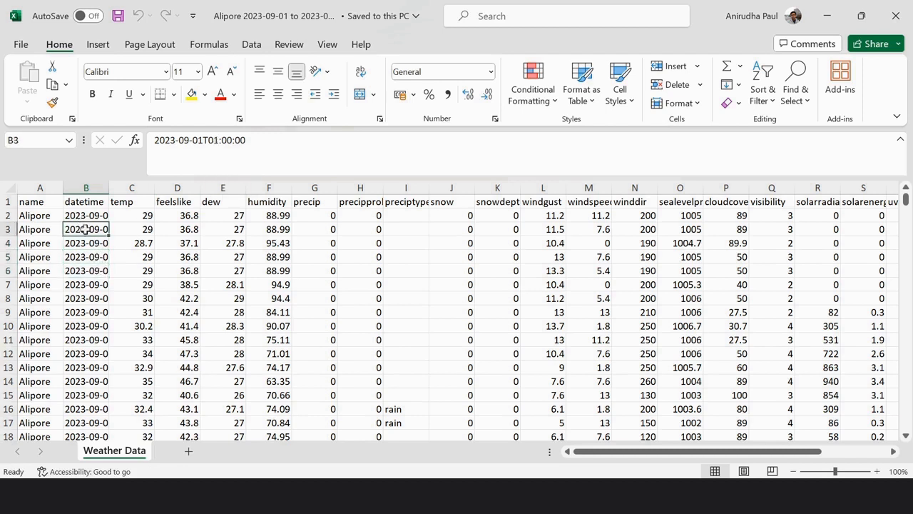
mouse_move(236, 215)
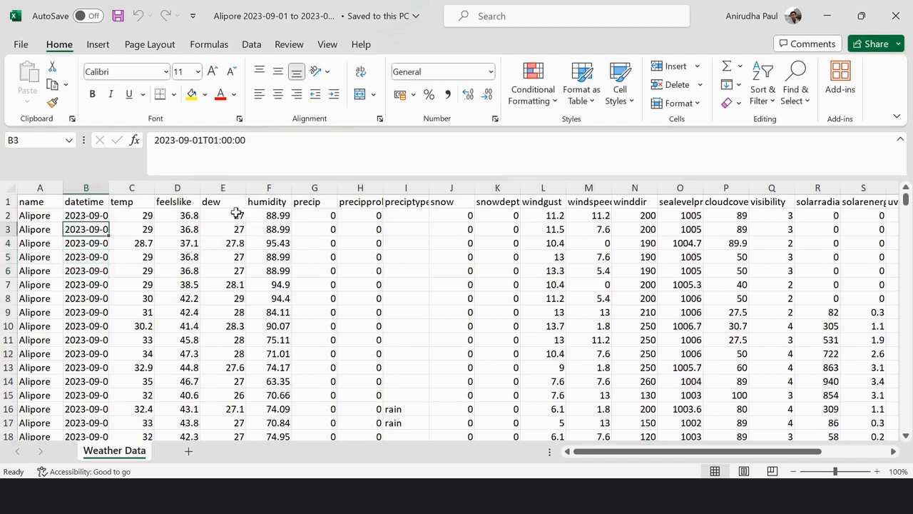
mouse_move(597, 207)
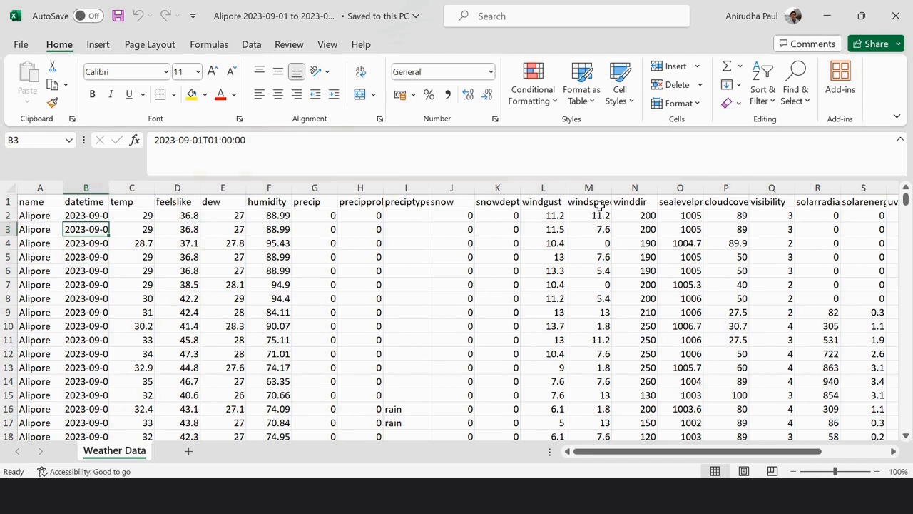
- Inspect the windspeed, winddir and snow columns, scrolling right and back
click(588, 201)
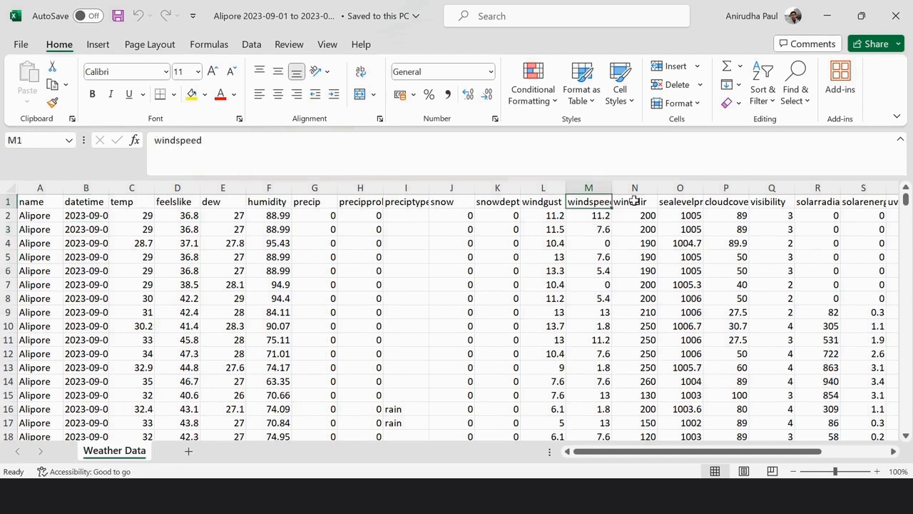
click(634, 201)
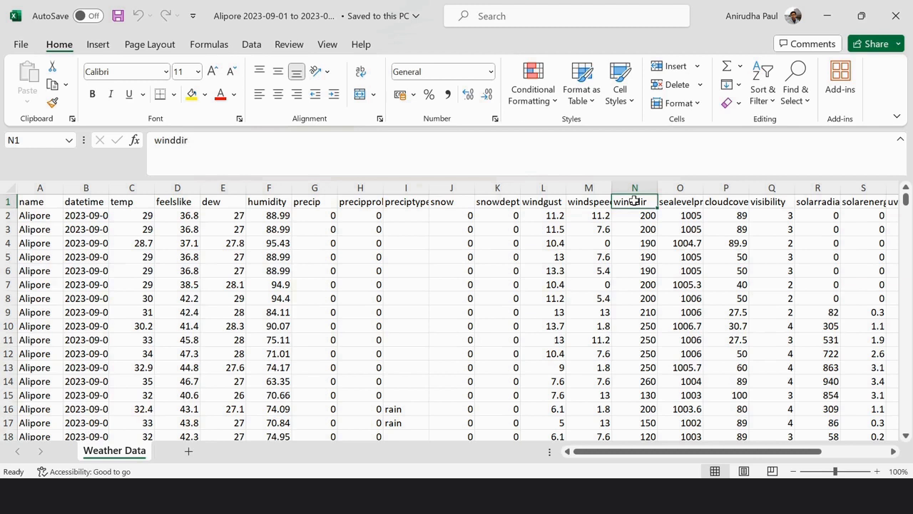
scroll(right, 3)
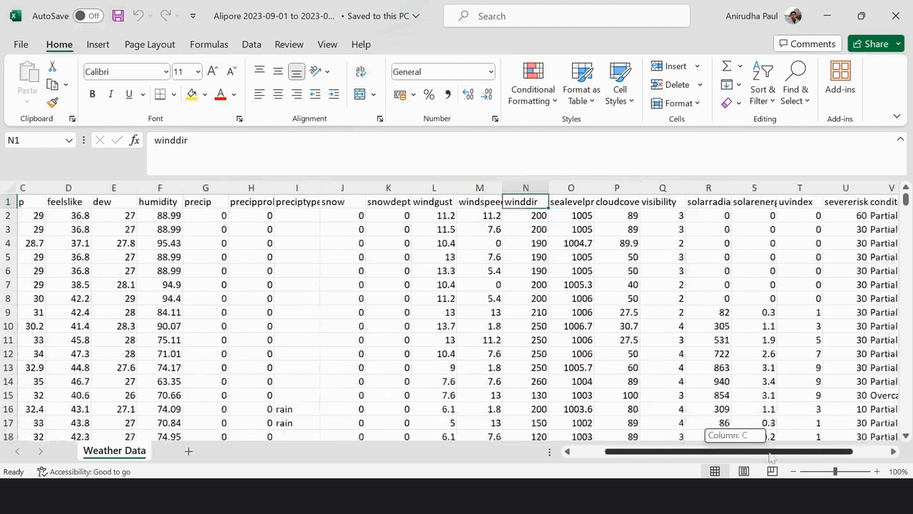
scroll(left, 3)
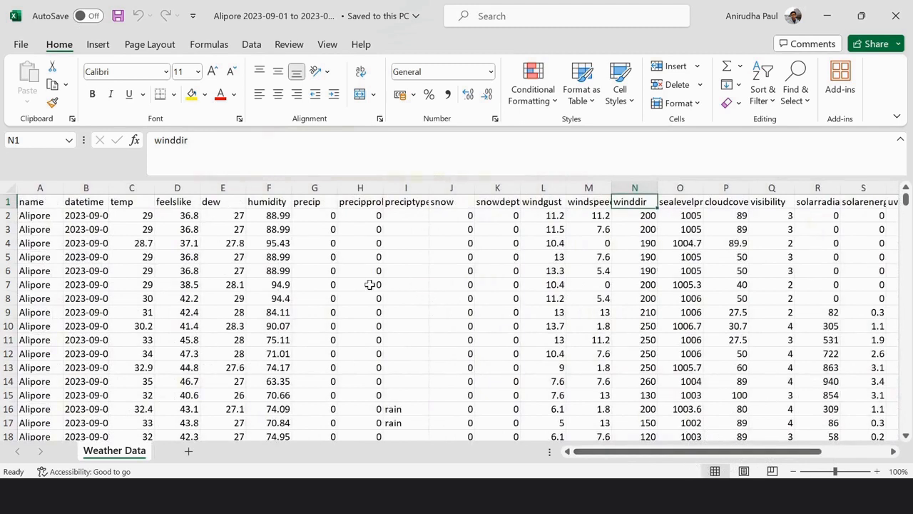
mouse_move(530, 293)
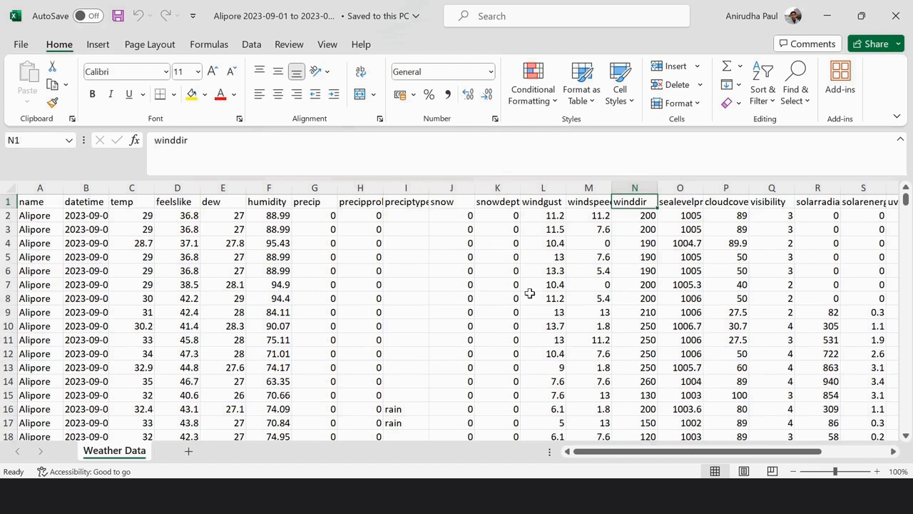
click(450, 326)
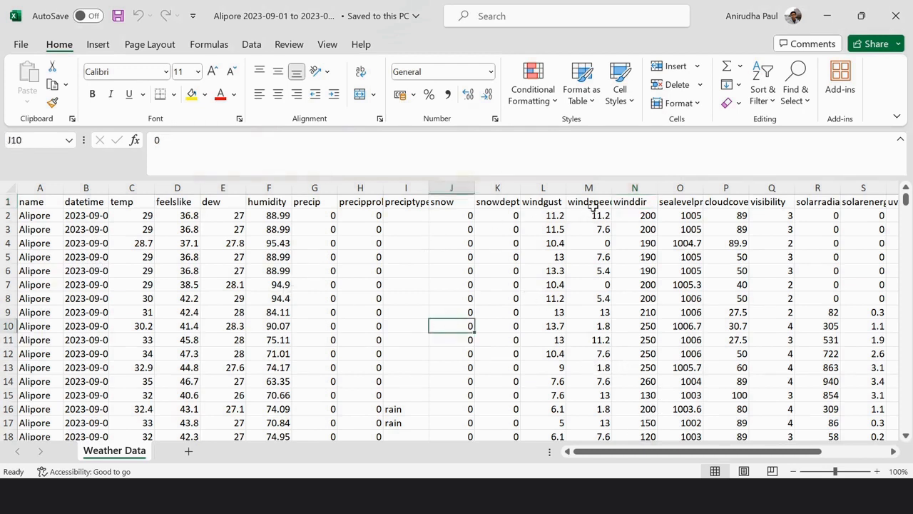
click(588, 201)
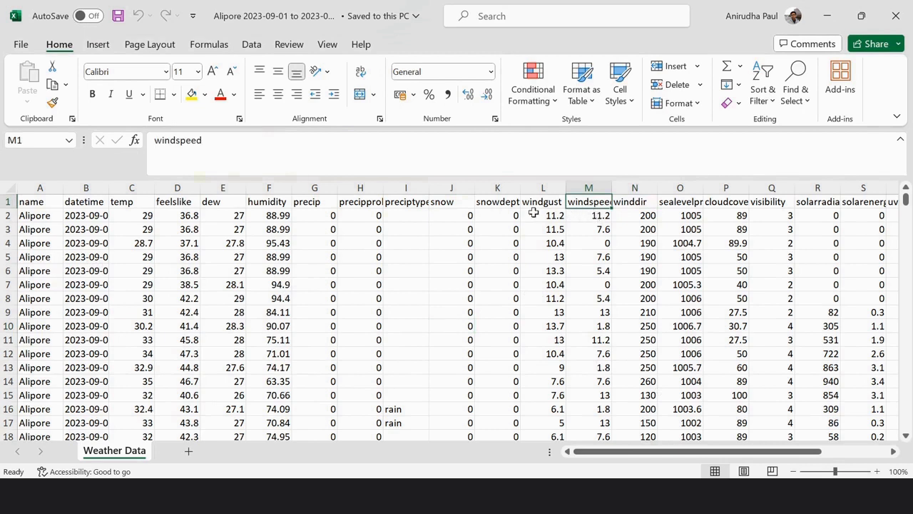
click(314, 201)
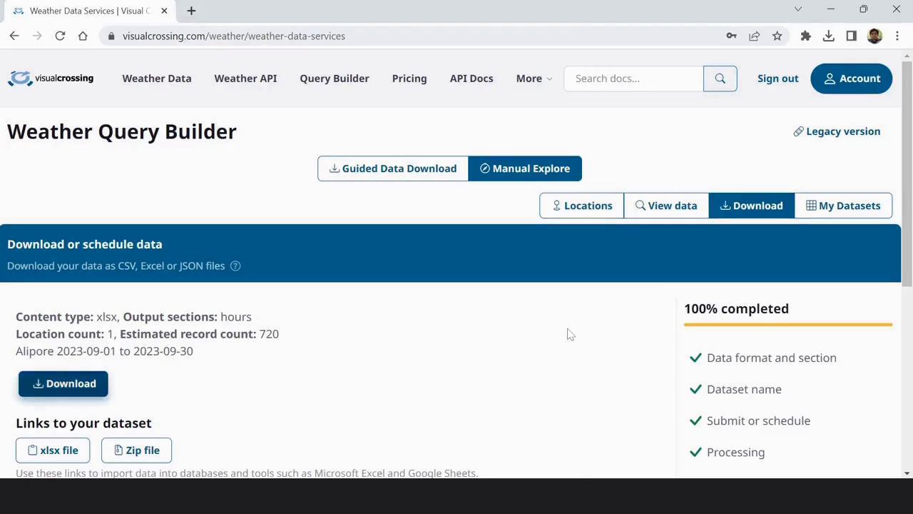
- Go to the Weather Data overview page and follow its Documentation link under Key Resources
click(156, 77)
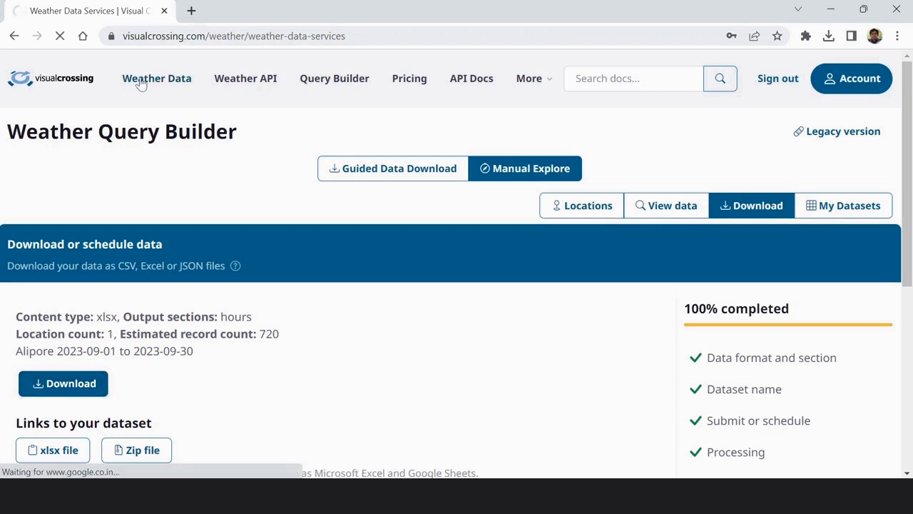
click(157, 79)
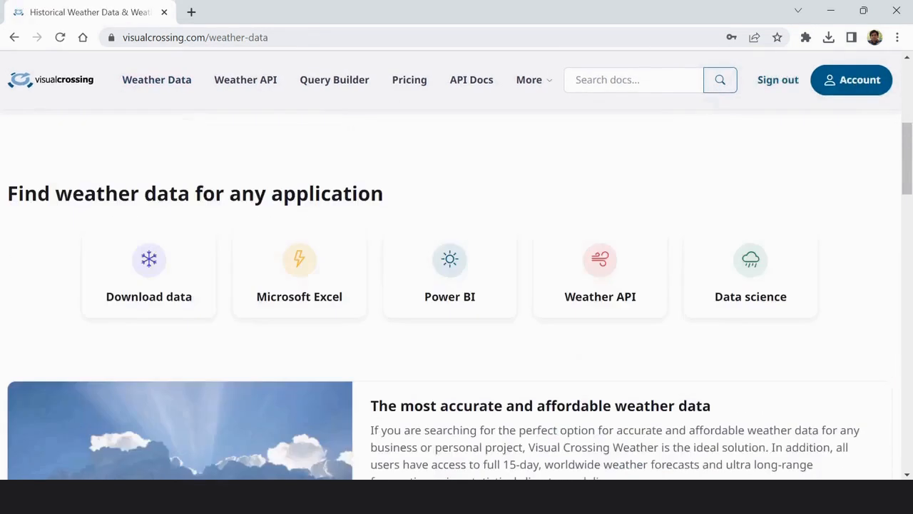
mouse_move(299, 296)
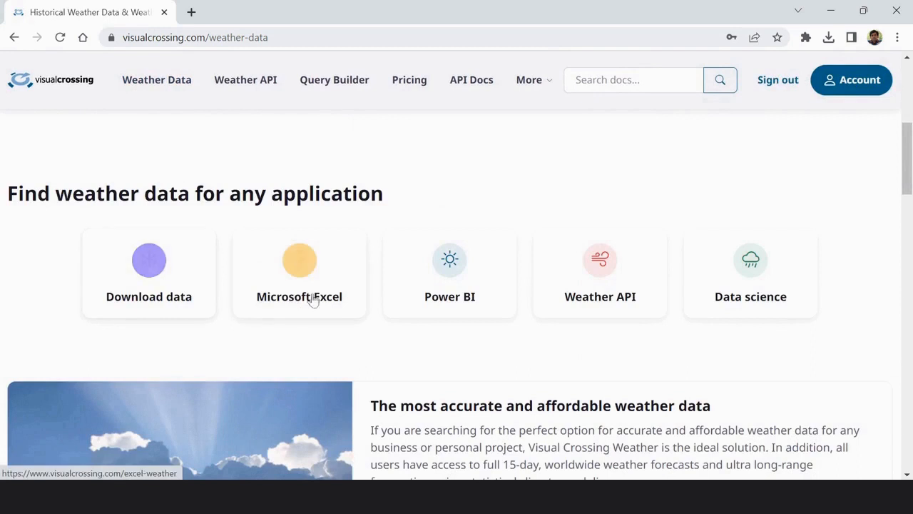
scroll(down, 3)
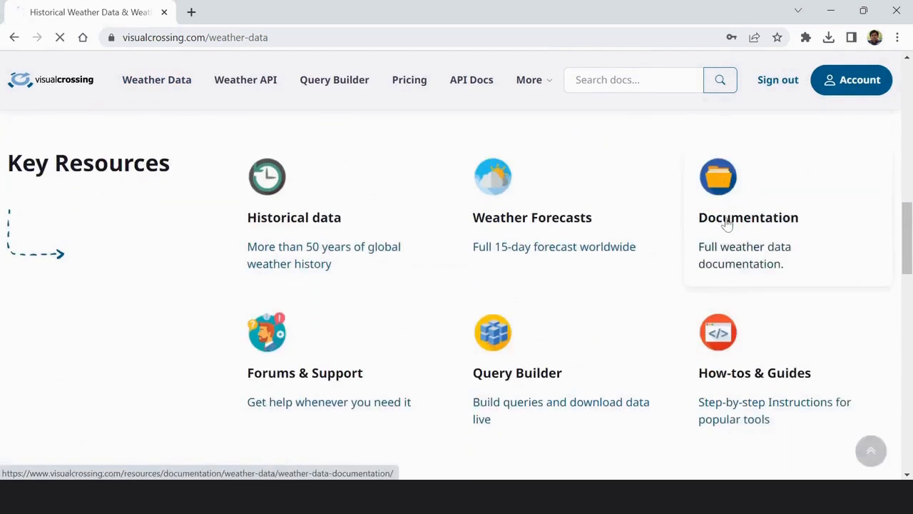
click(748, 216)
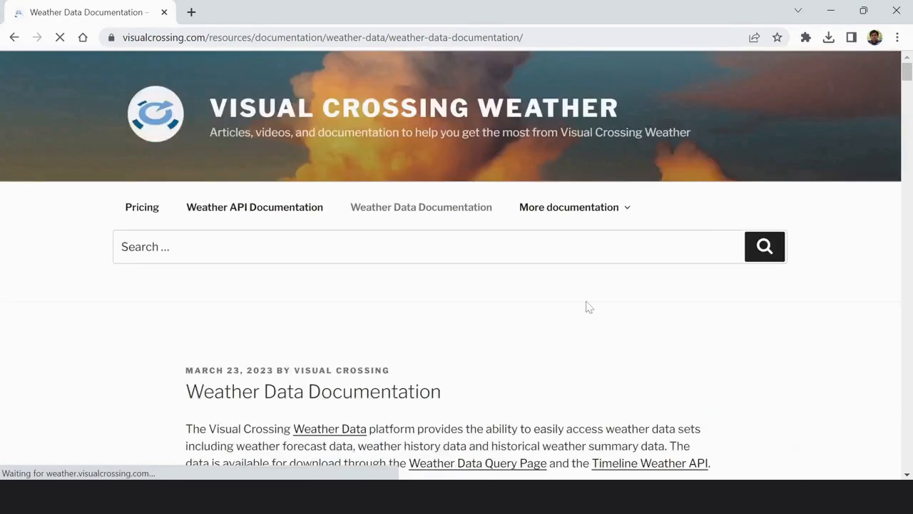
- Review the core weather columns' metric units, such as mm for precip, and highlight kph for windspeed
scroll(down, 3)
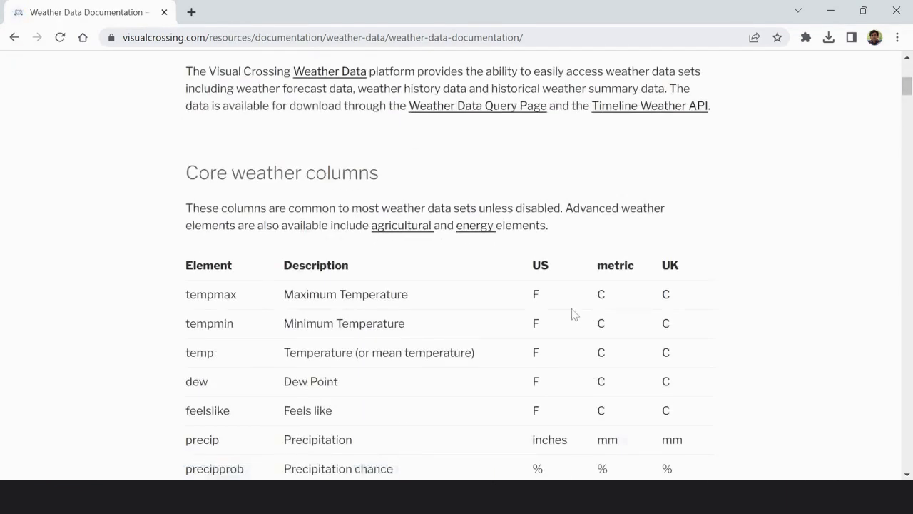
scroll(down, 3)
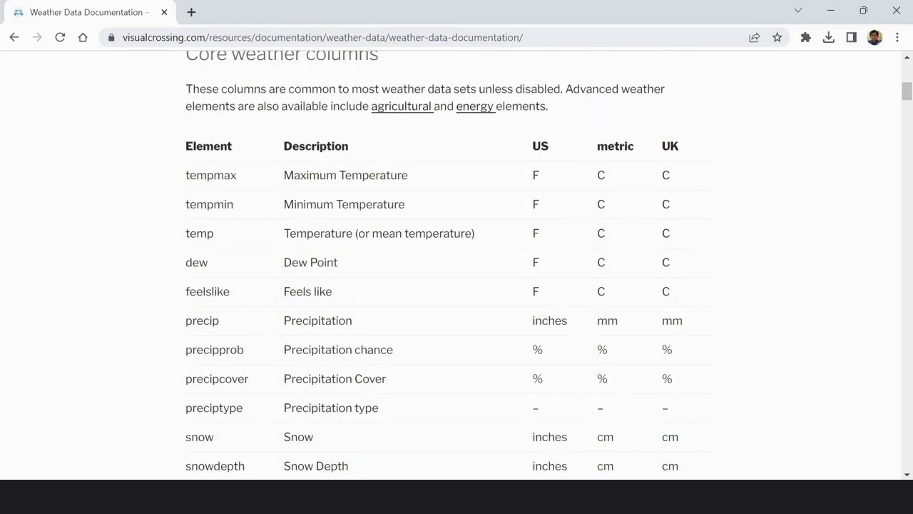
scroll(down, 3)
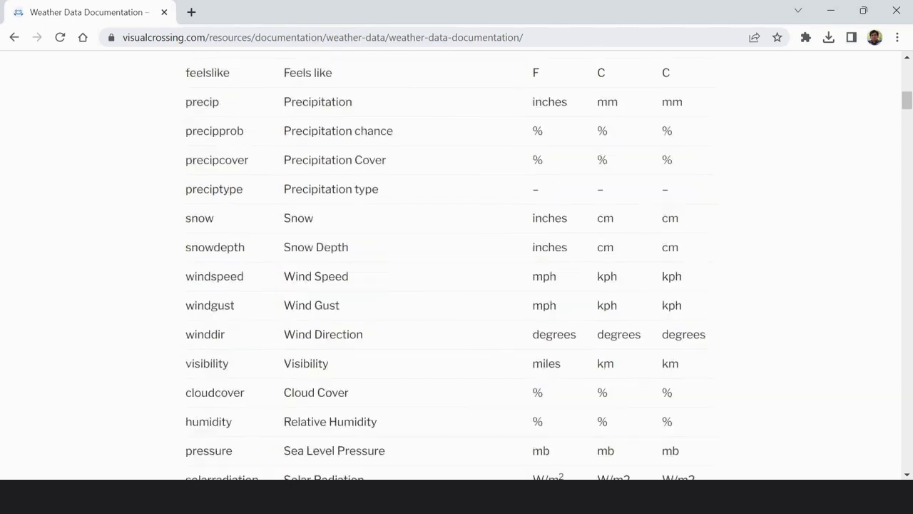
scroll(down, 3)
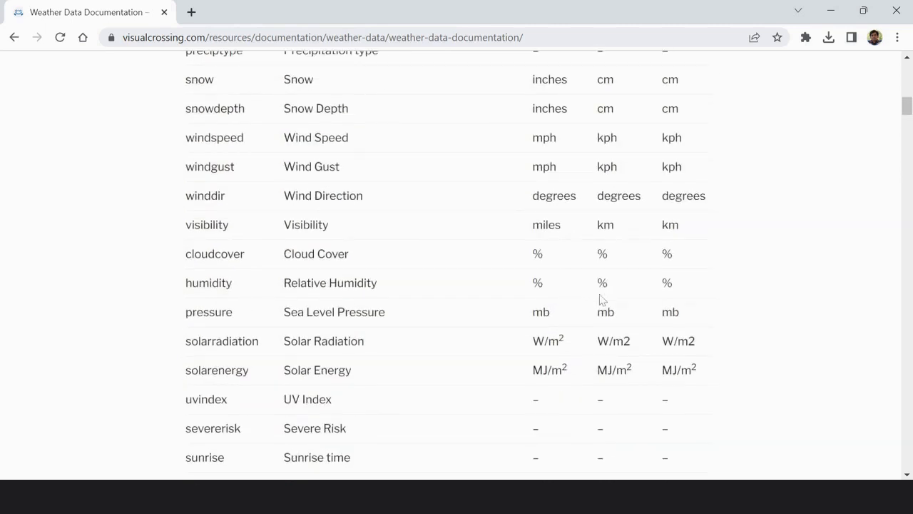
scroll(up, 3)
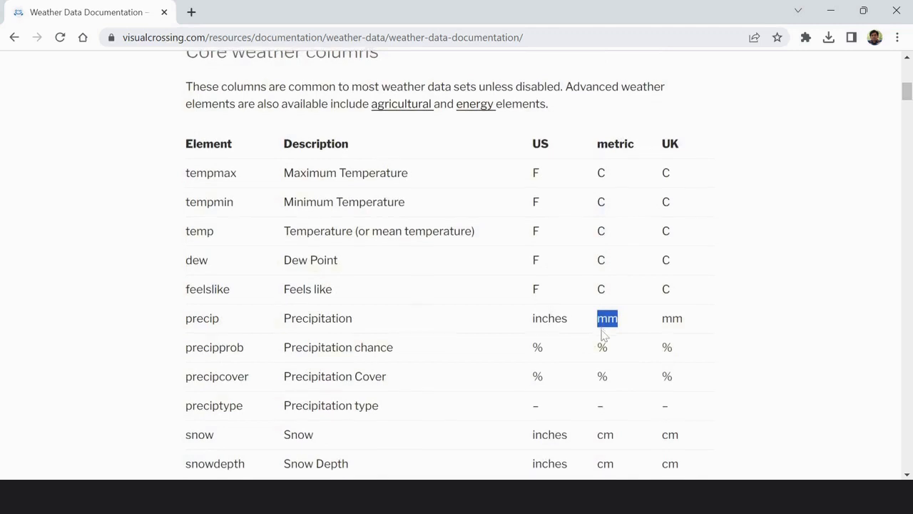
scroll(down, 3)
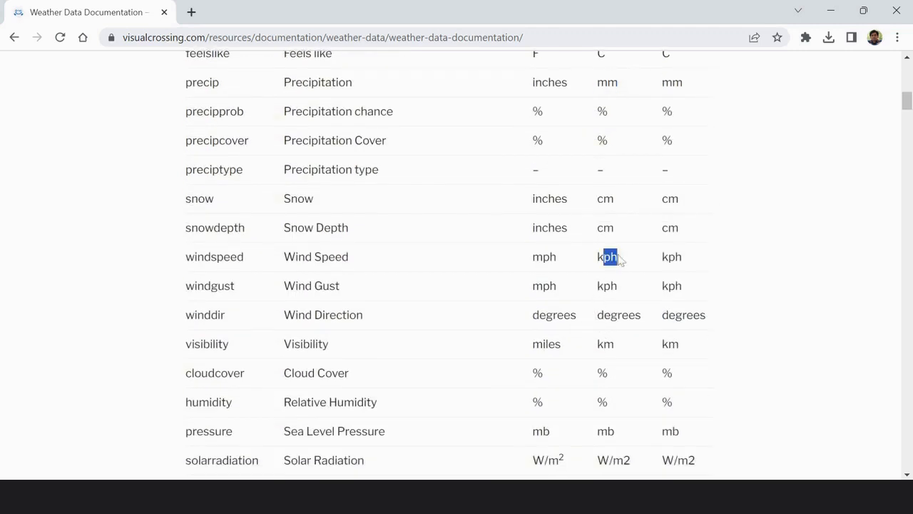
double_click(607, 256)
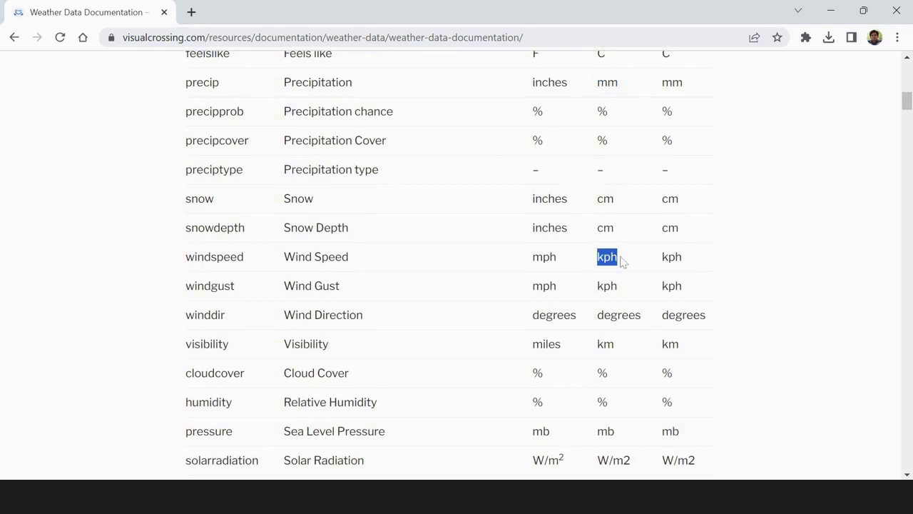
mouse_move(733, 258)
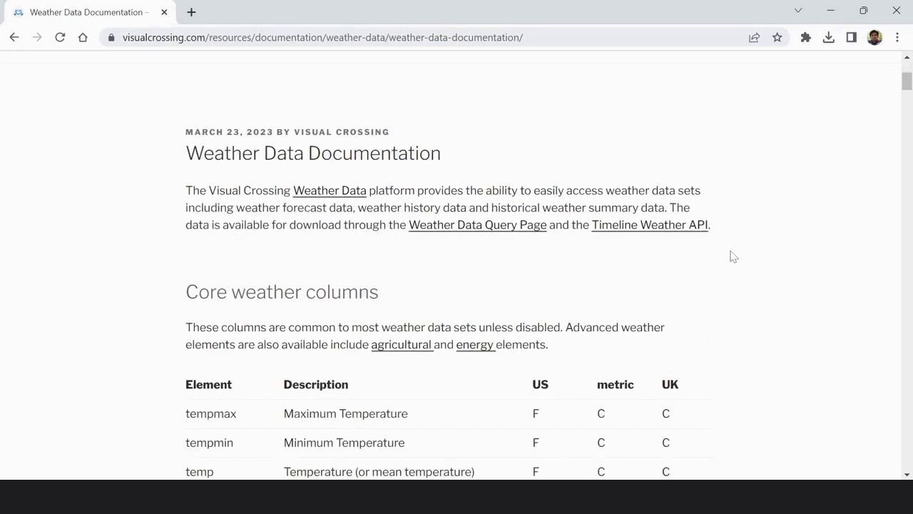
scroll(down, 3)
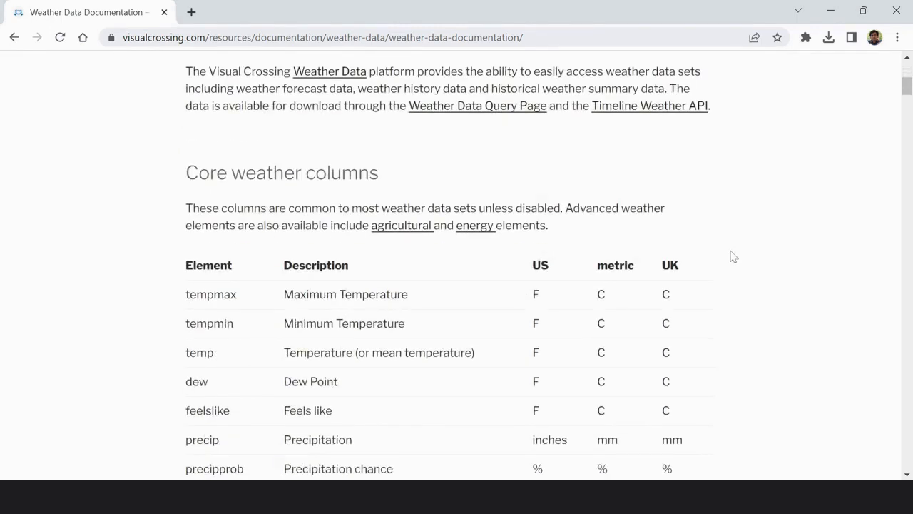